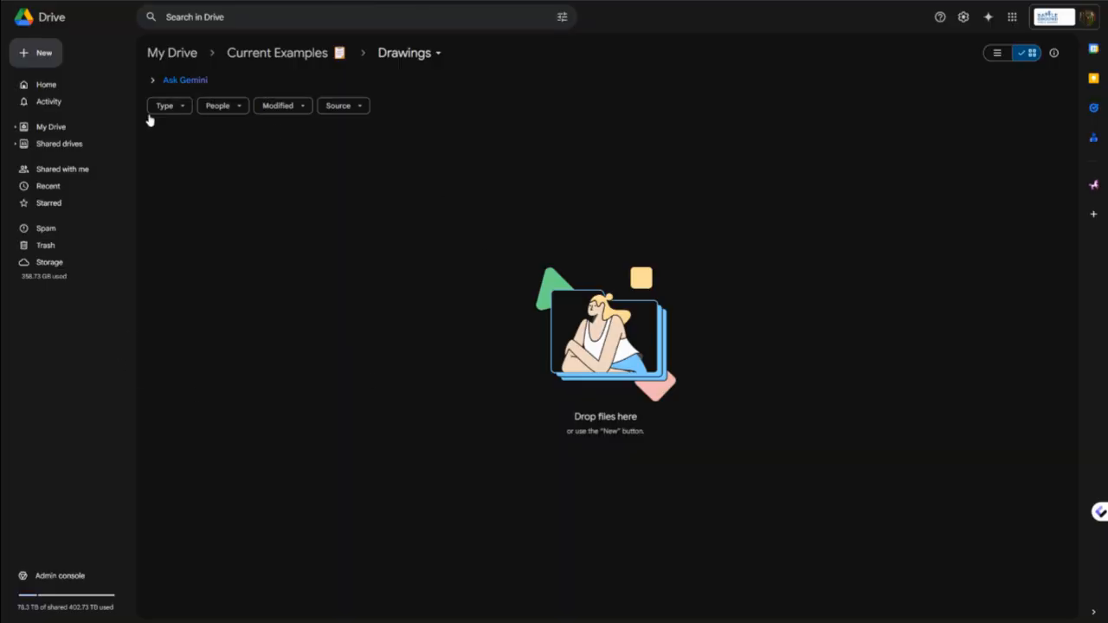
# Open Drive's New menu in the Drawings folder to reach Google Drawings.
pyautogui.click(36, 52)
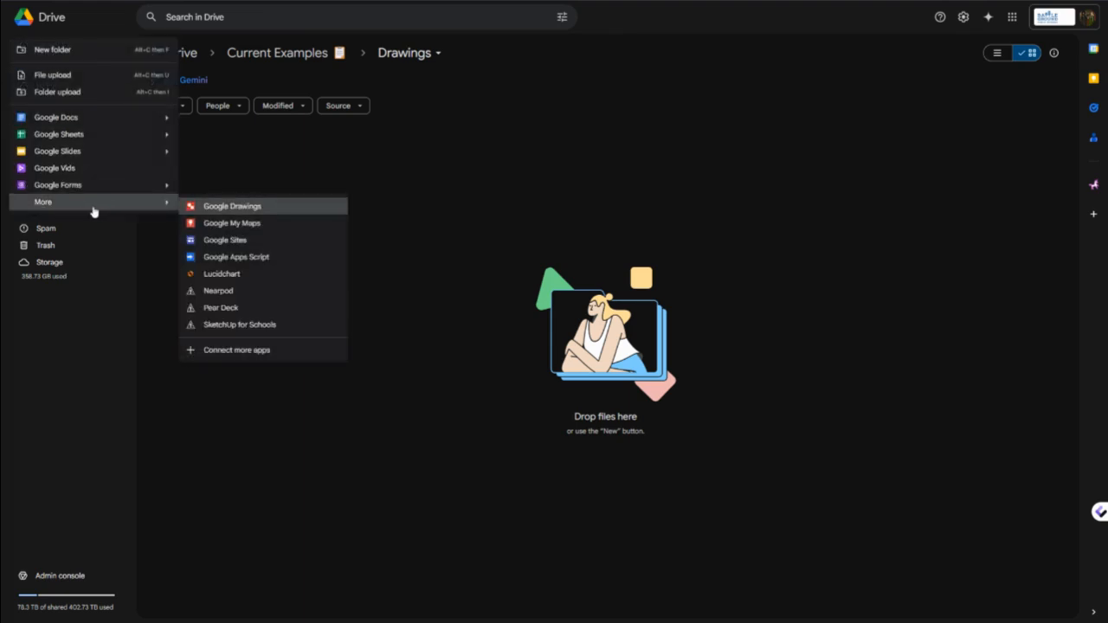
pyautogui.moveTo(249, 206)
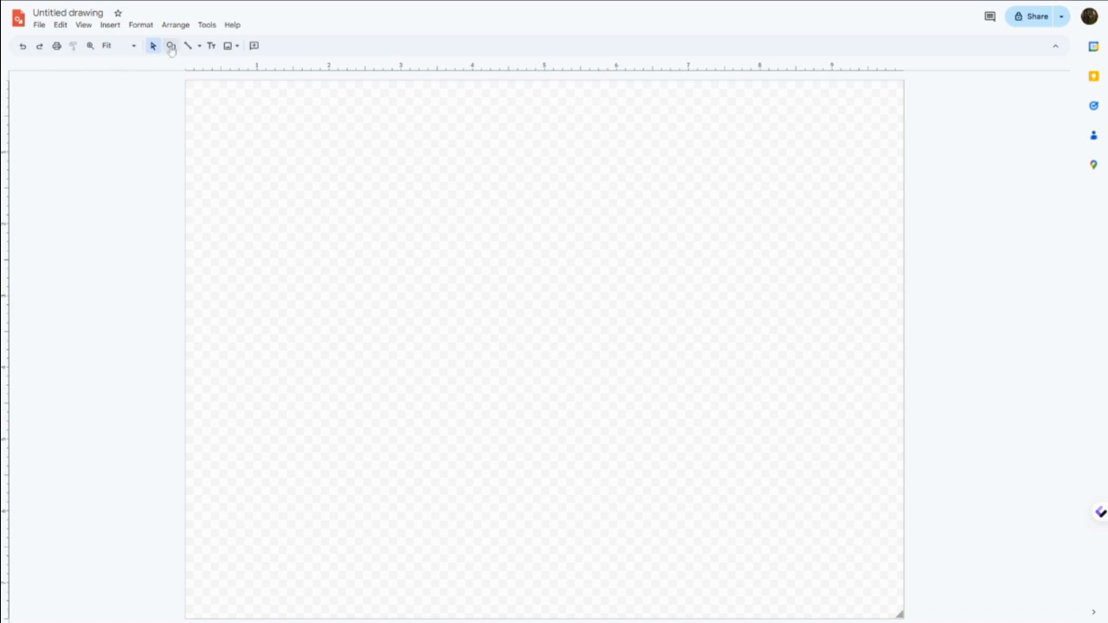
# Draw a top-left rectangle and give it a teal fill and dark purple outline.
pyautogui.click(170, 46)
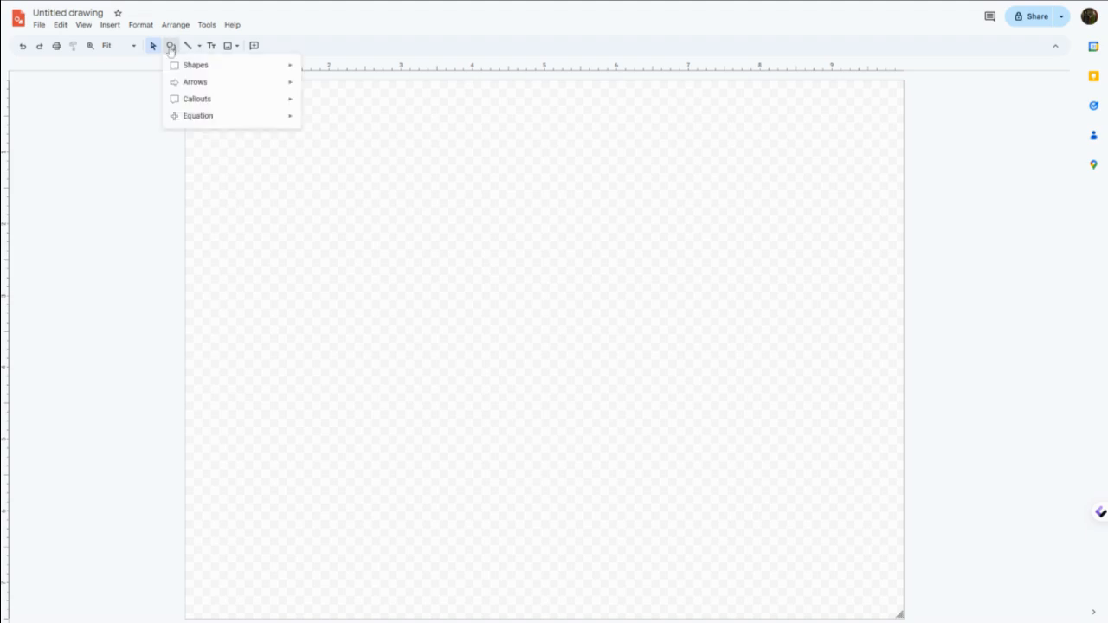
pyautogui.moveTo(195, 64)
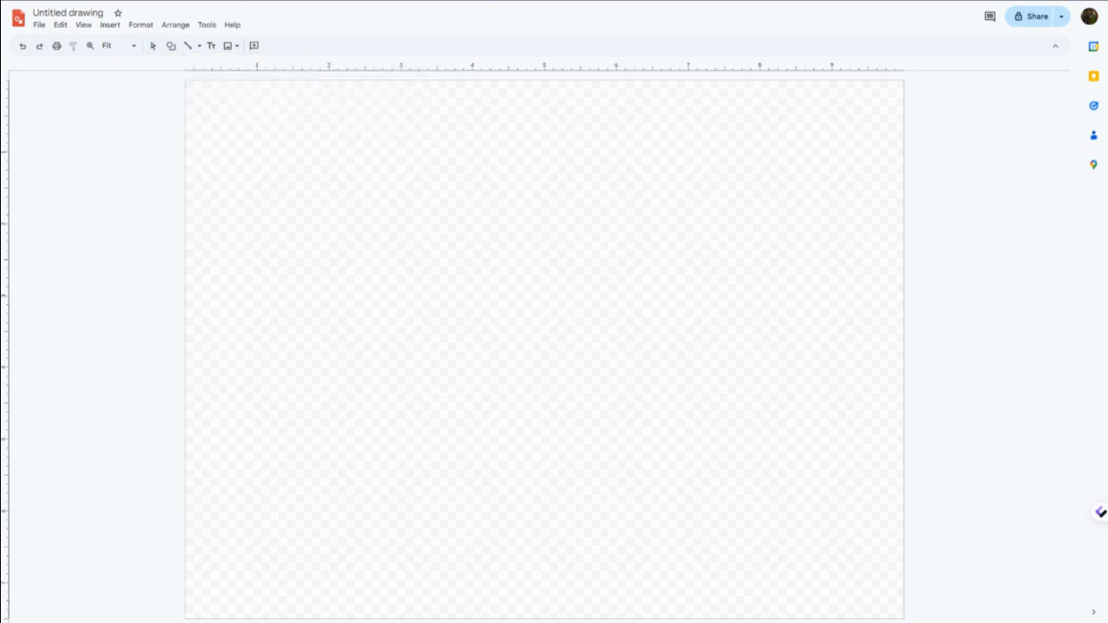
pyautogui.moveTo(229, 110); pyautogui.dragTo(409, 214)
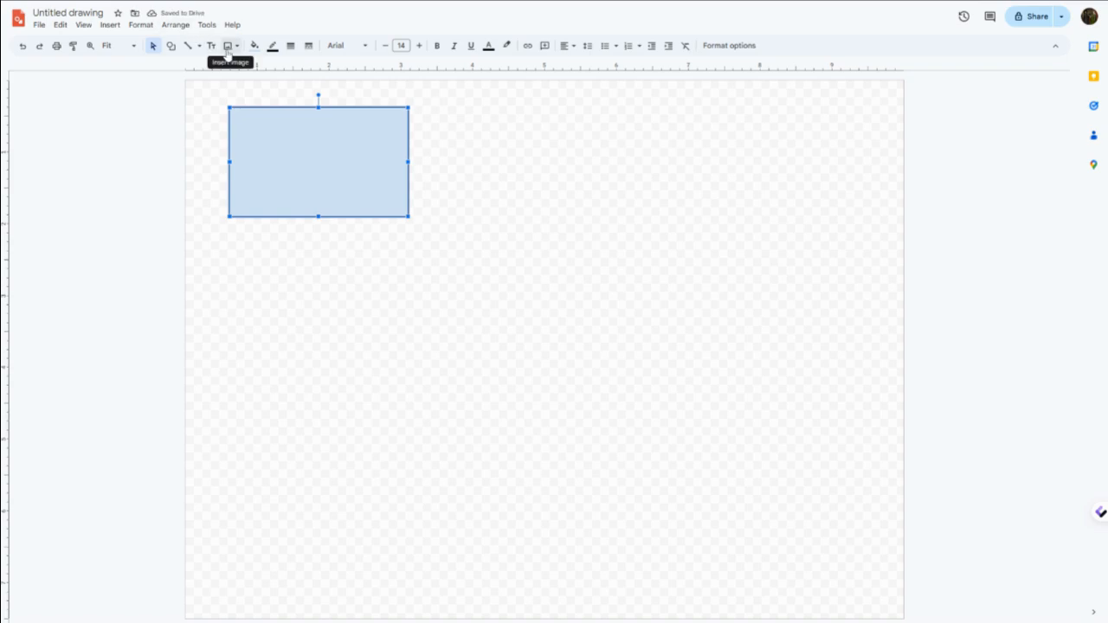
pyautogui.click(254, 45)
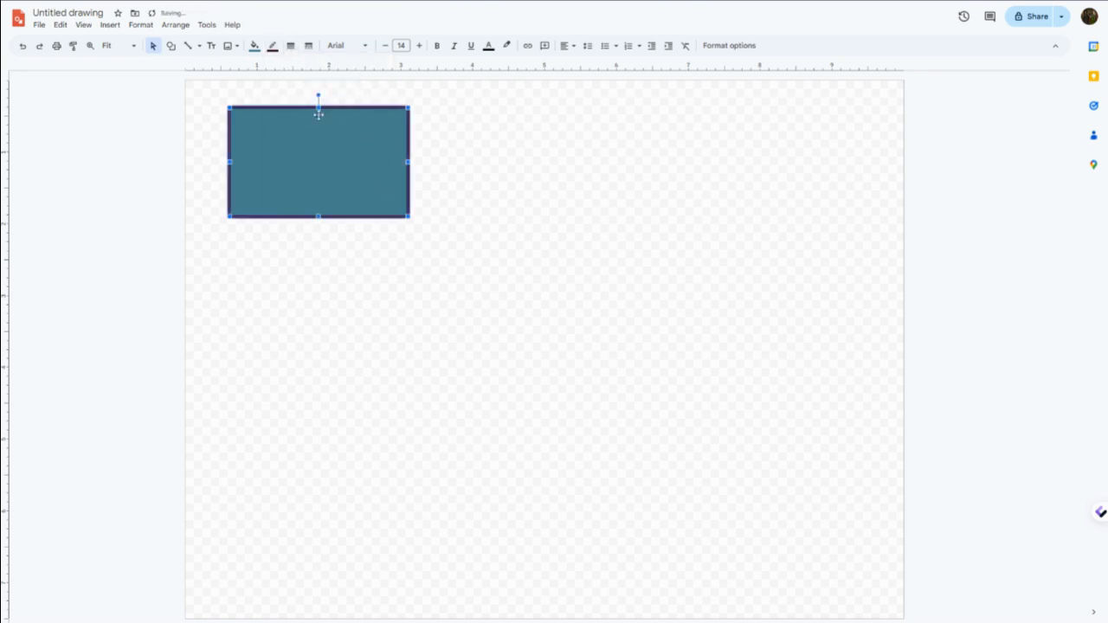
pyautogui.click(171, 45)
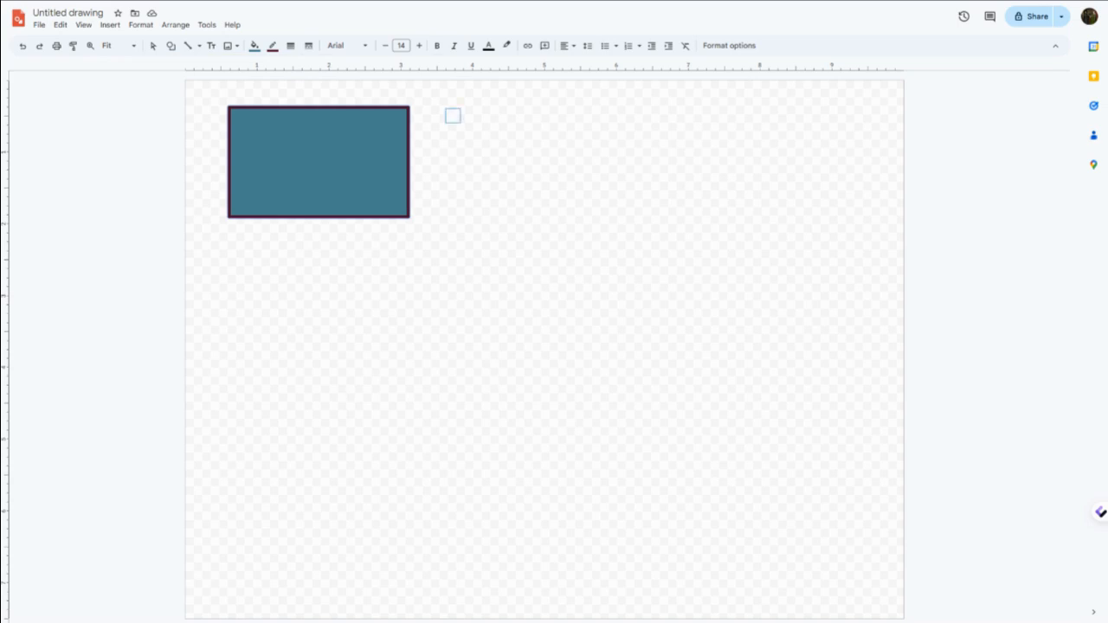
# Draw a matching square beside the rectangle, then delete both shapes.
pyautogui.moveTo(452, 116); pyautogui.dragTo(562, 225)
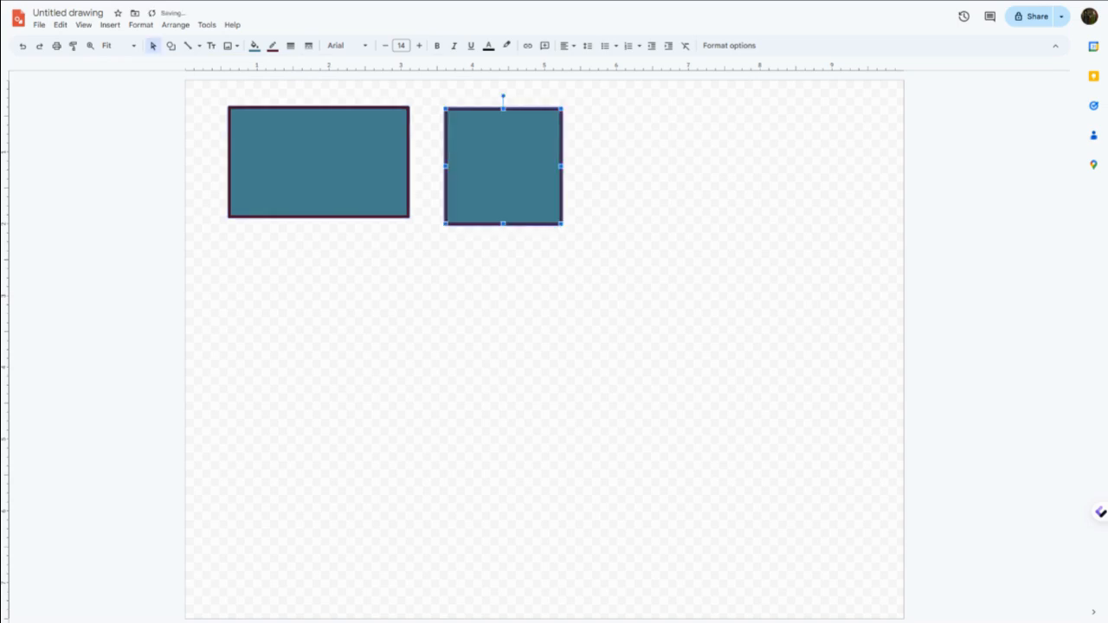
pyautogui.click(357, 128)
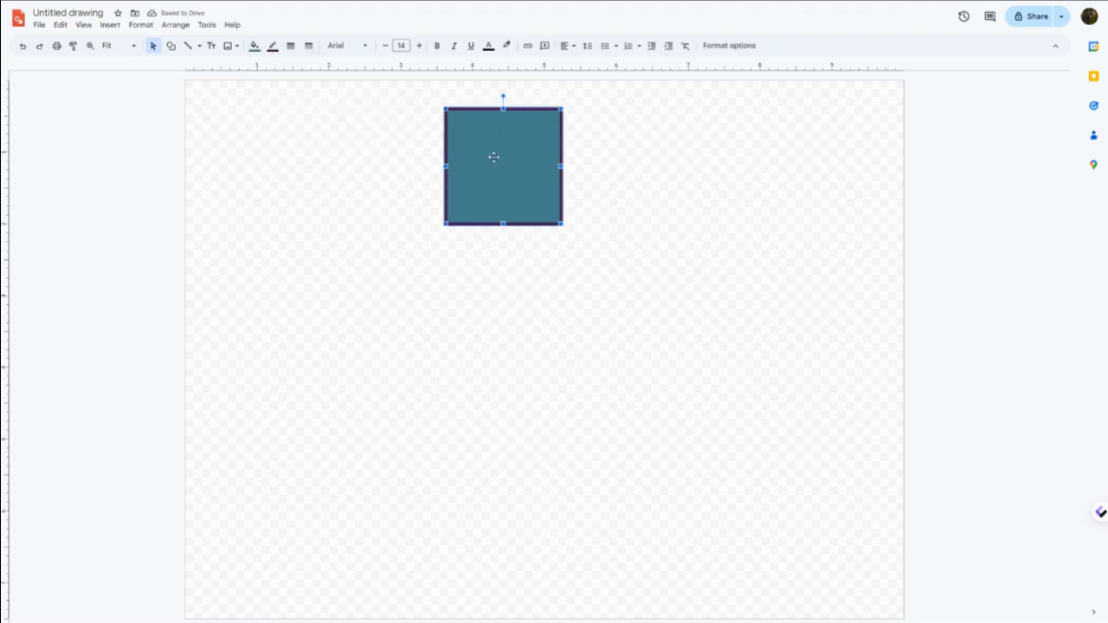
pyautogui.click(171, 46)
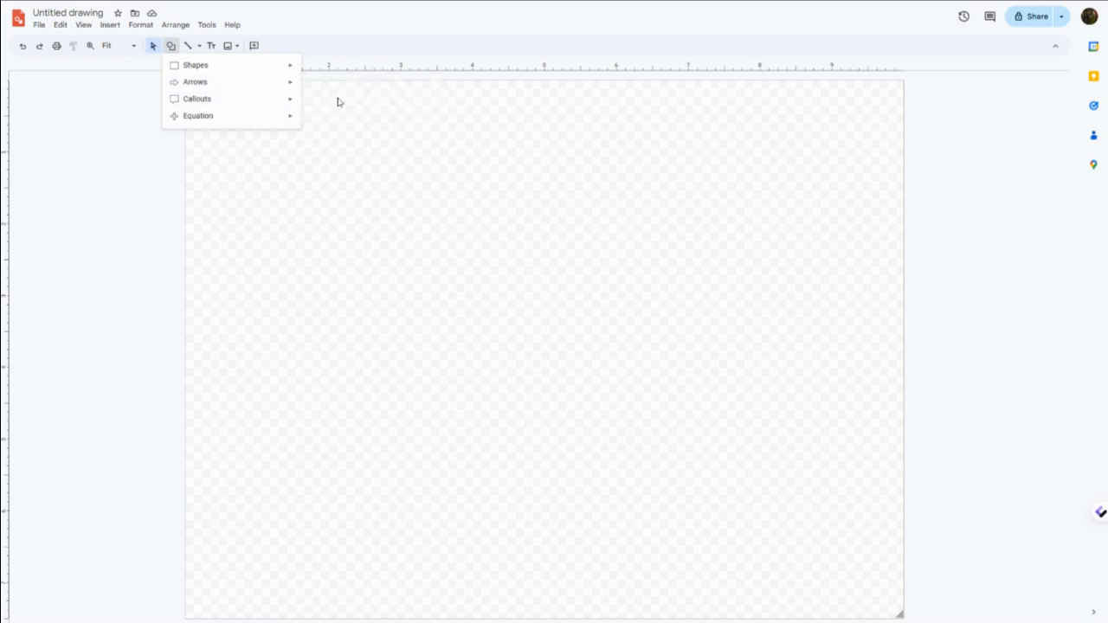
# Insert an oval callout speech bubble with white fill and a thicker black outline.
pyautogui.click(196, 97)
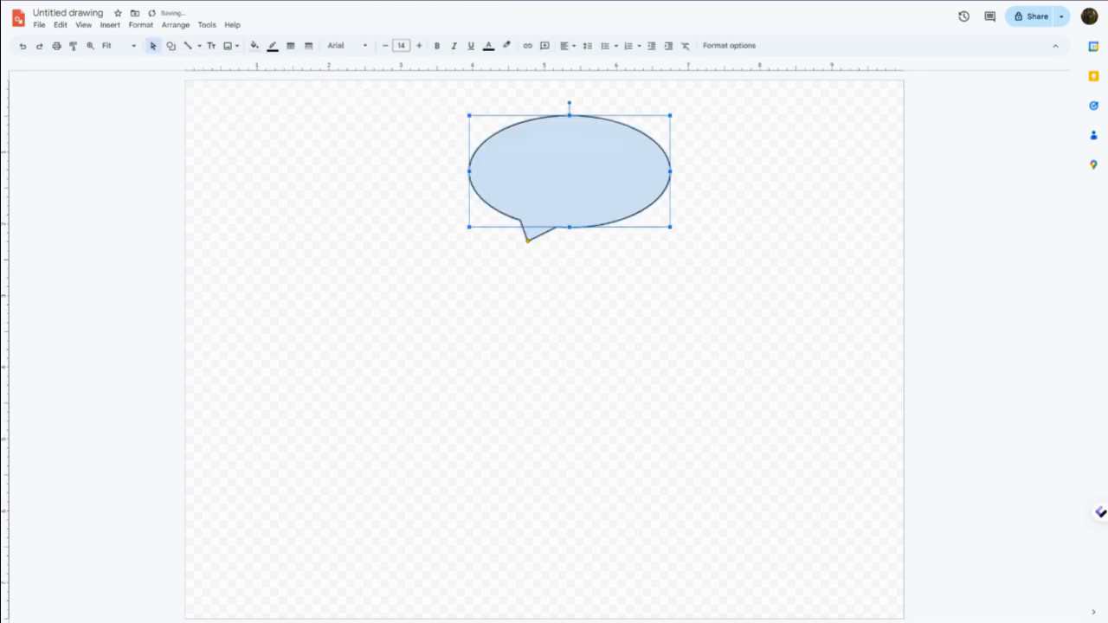
pyautogui.click(254, 45)
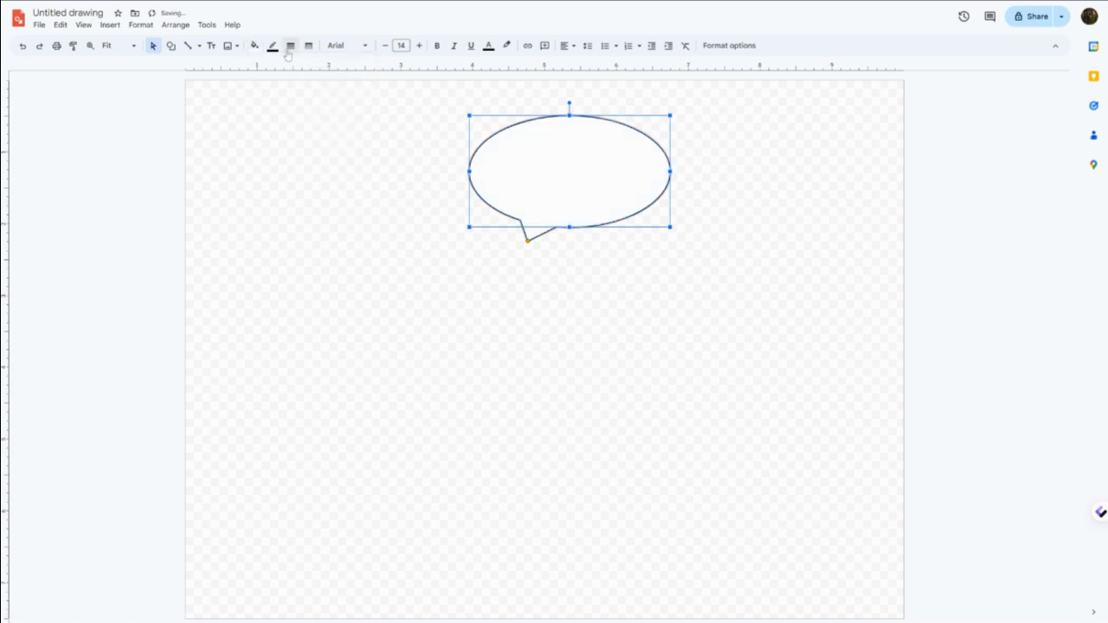
pyautogui.click(290, 46)
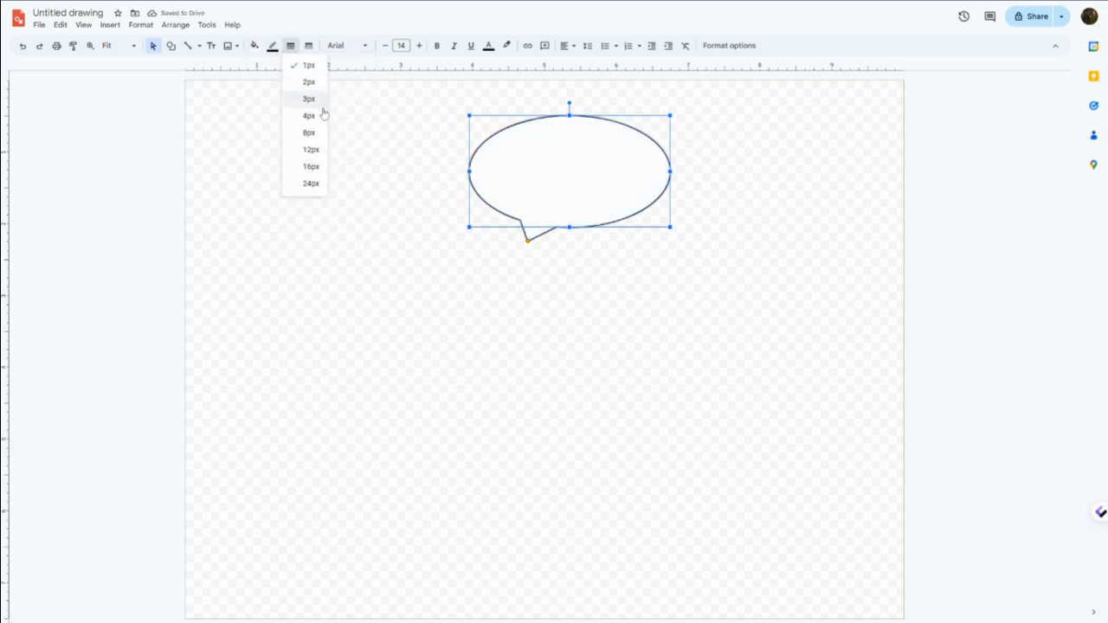
pyautogui.click(308, 97)
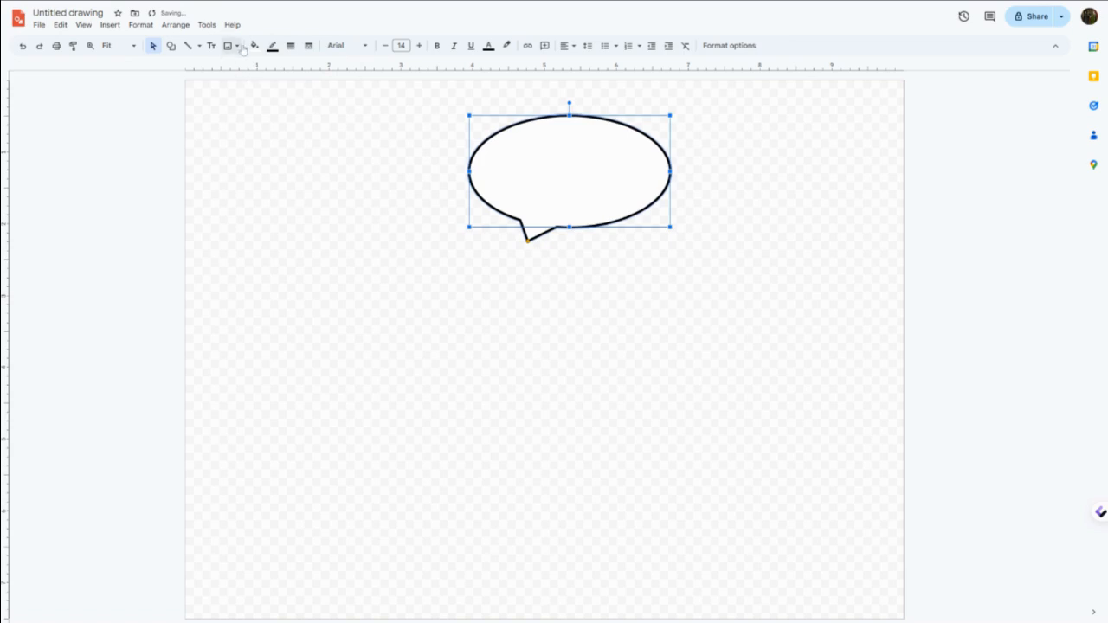
pyautogui.click(171, 45)
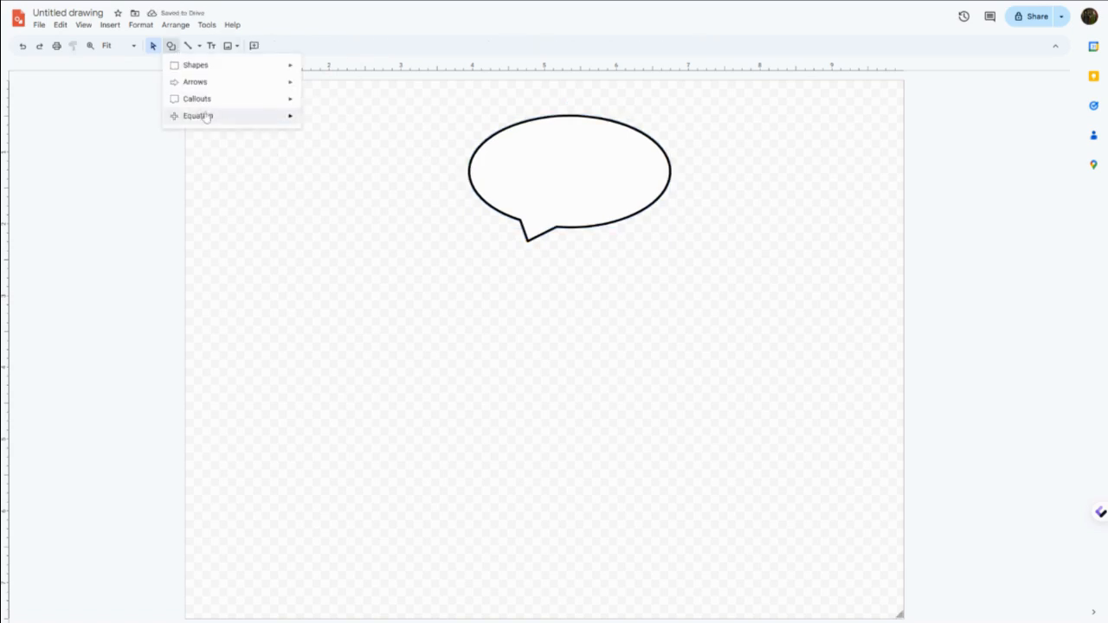
# Browse the equation shapes, then show the line and scribble types.
pyautogui.click(197, 115)
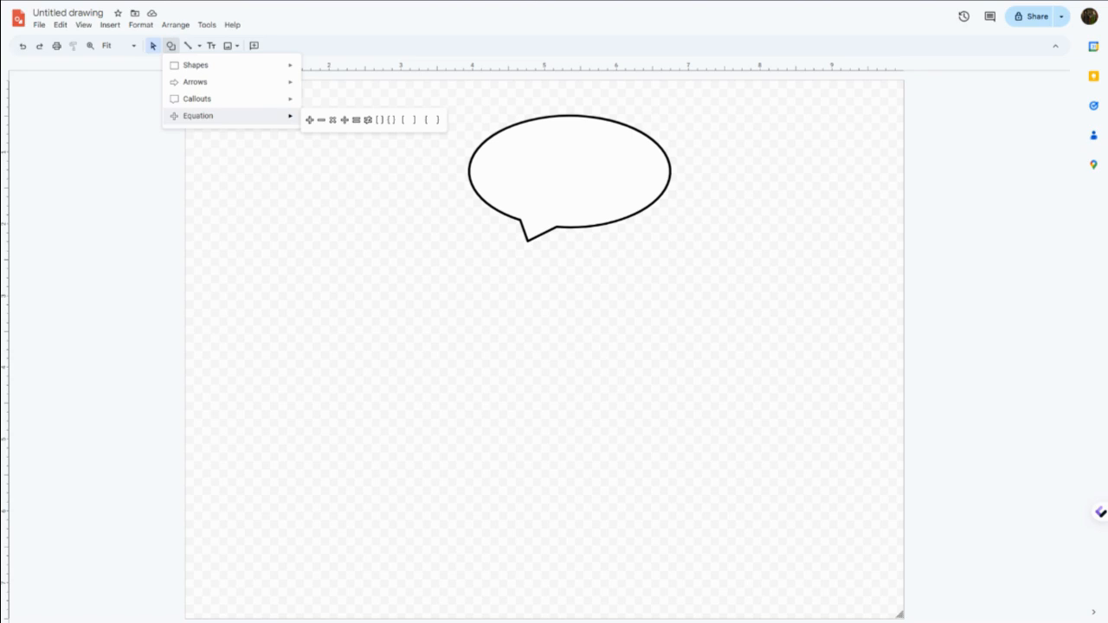
pyautogui.click(200, 46)
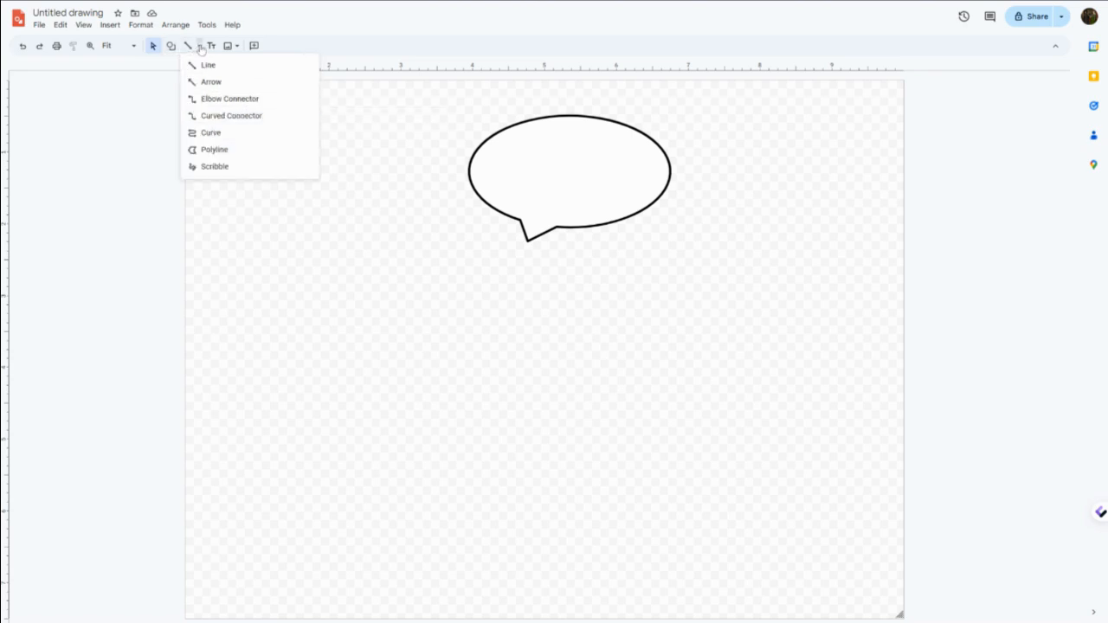
pyautogui.moveTo(208, 65)
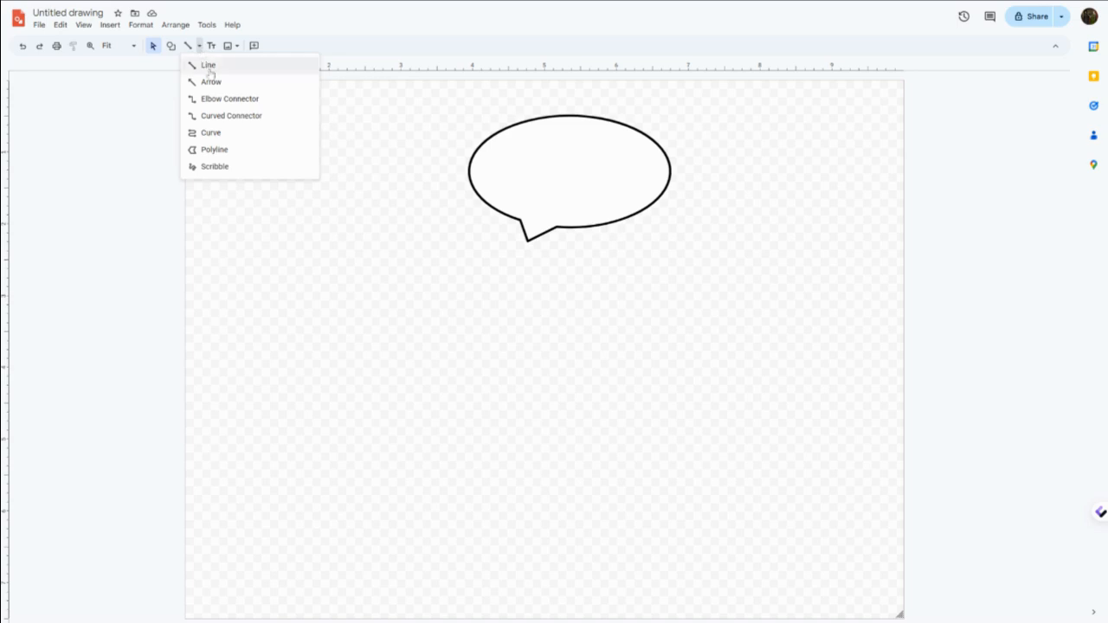
pyautogui.moveTo(230, 99)
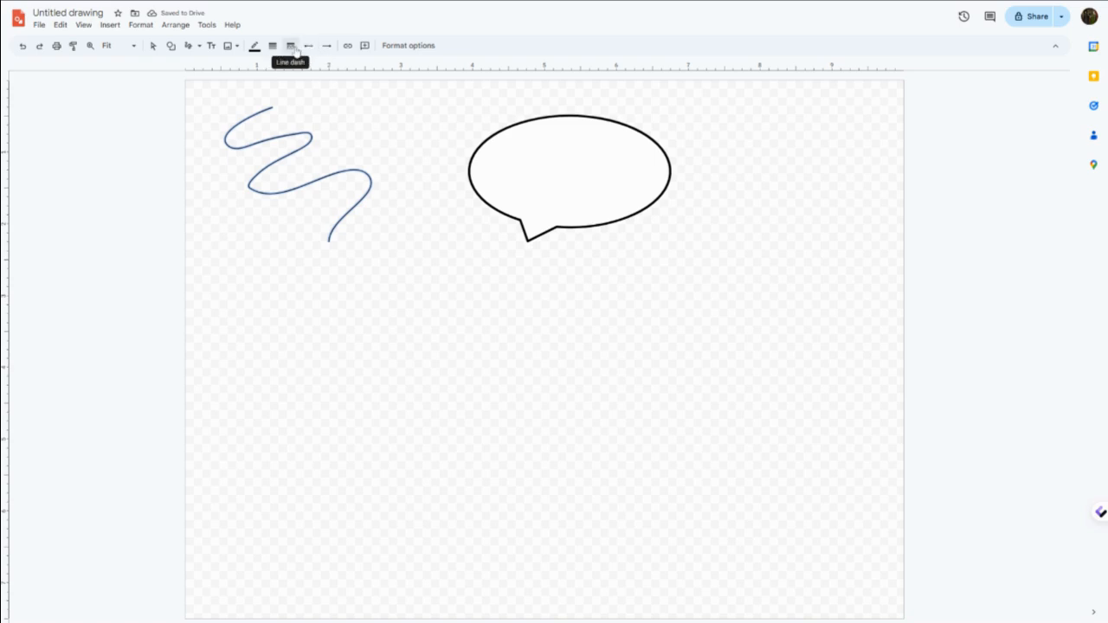
# Restyle the top-left scribble as a black dash-dot line.
pyautogui.click(291, 46)
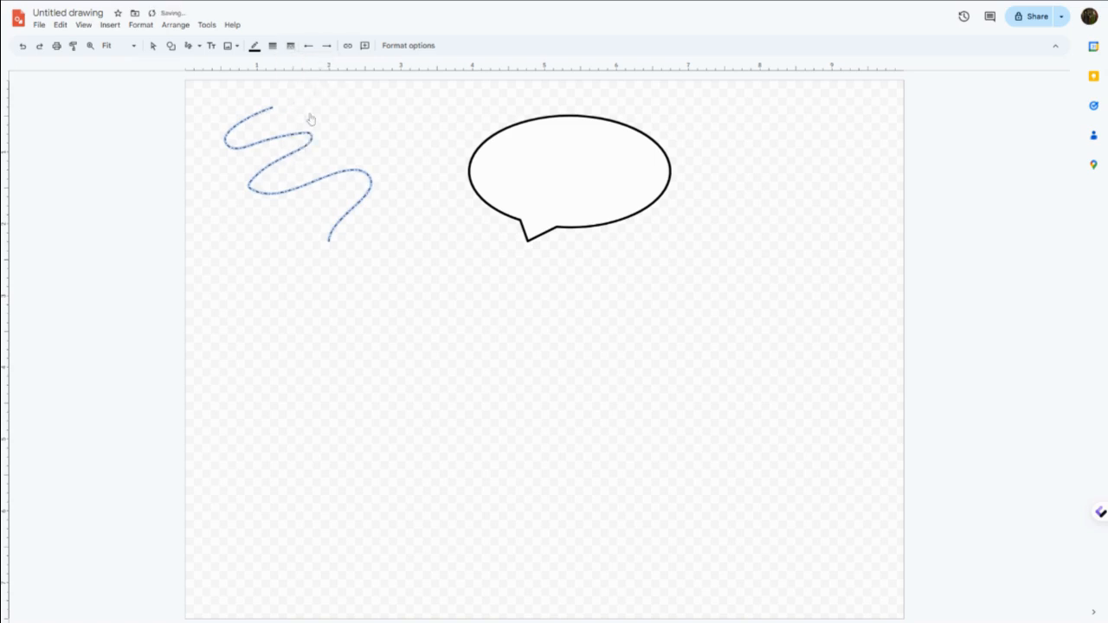
pyautogui.click(272, 46)
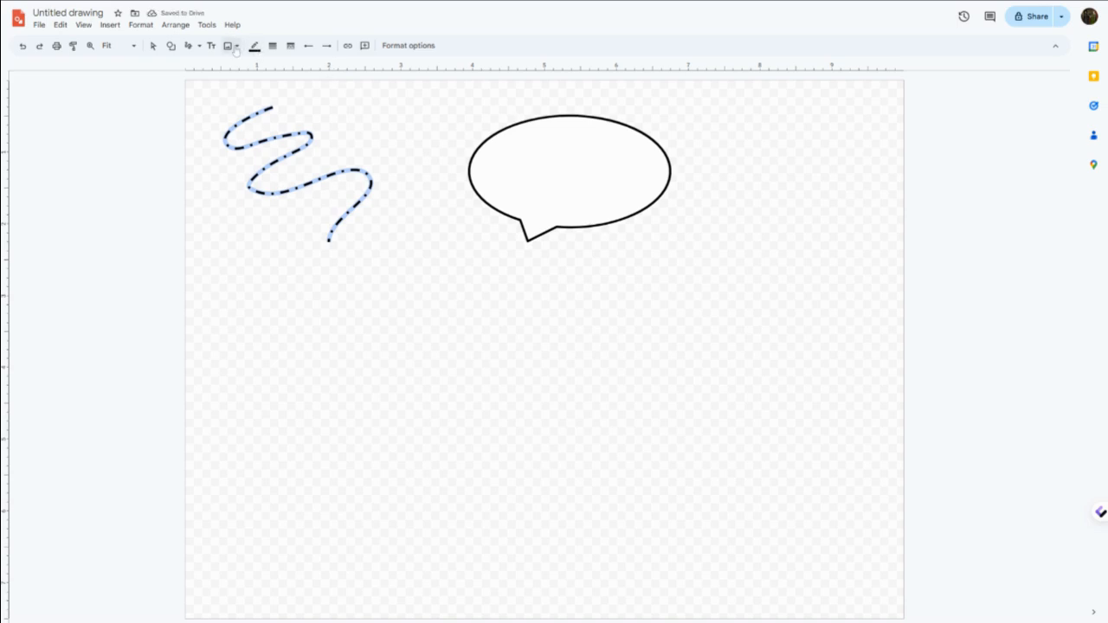
pyautogui.click(188, 46)
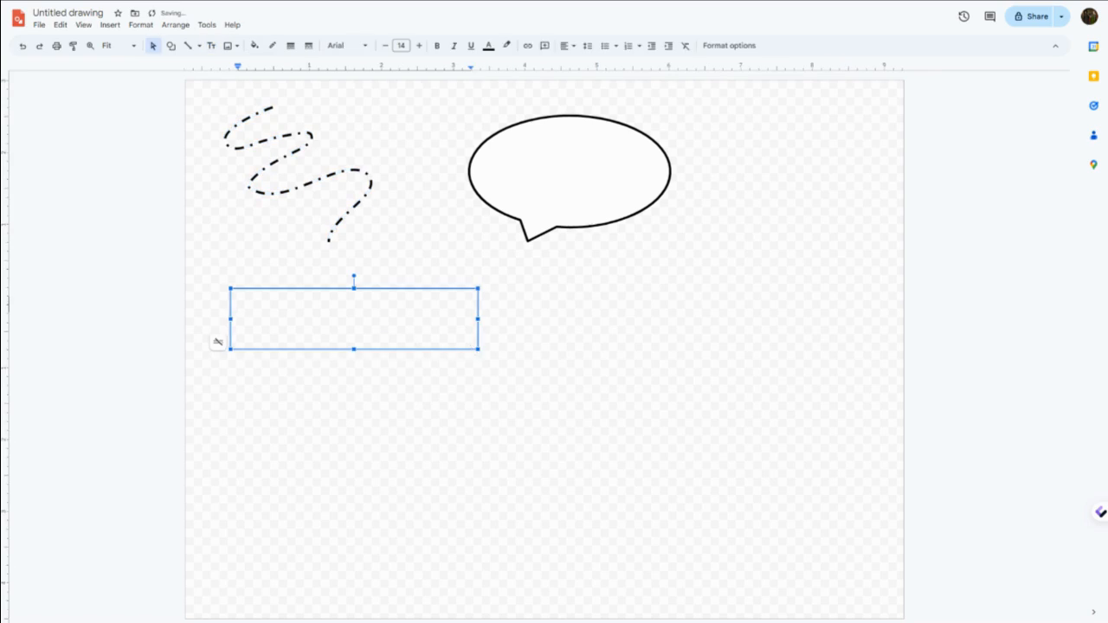
pyautogui.moveTo(462, 111)
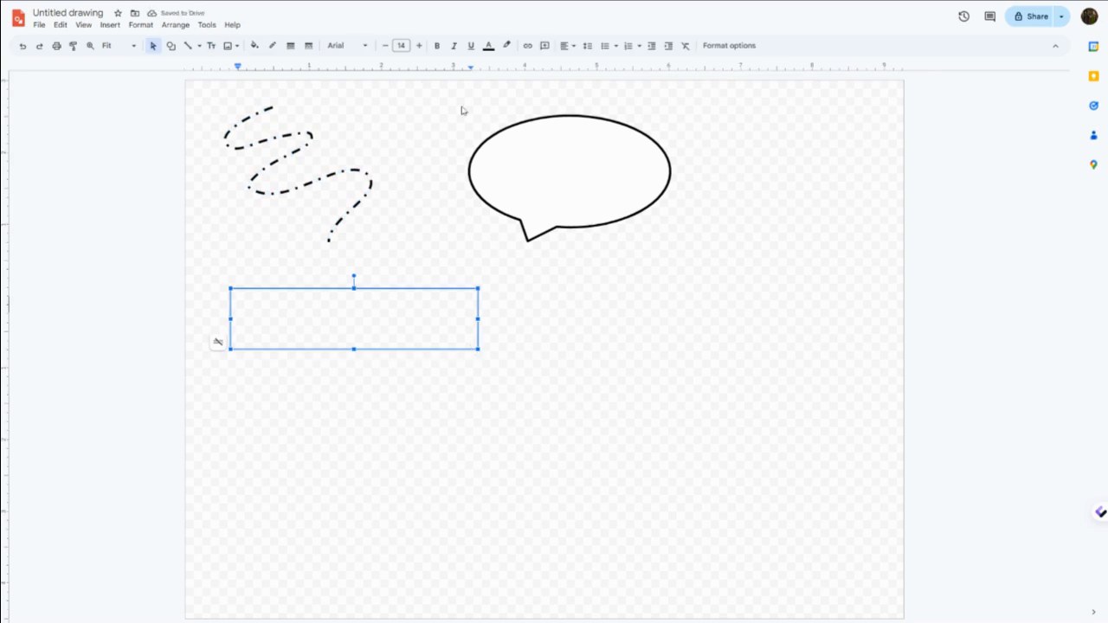
# Set the text box font to Lexend Deca and type 'Add any text using textboxes'.
pyautogui.click(345, 46)
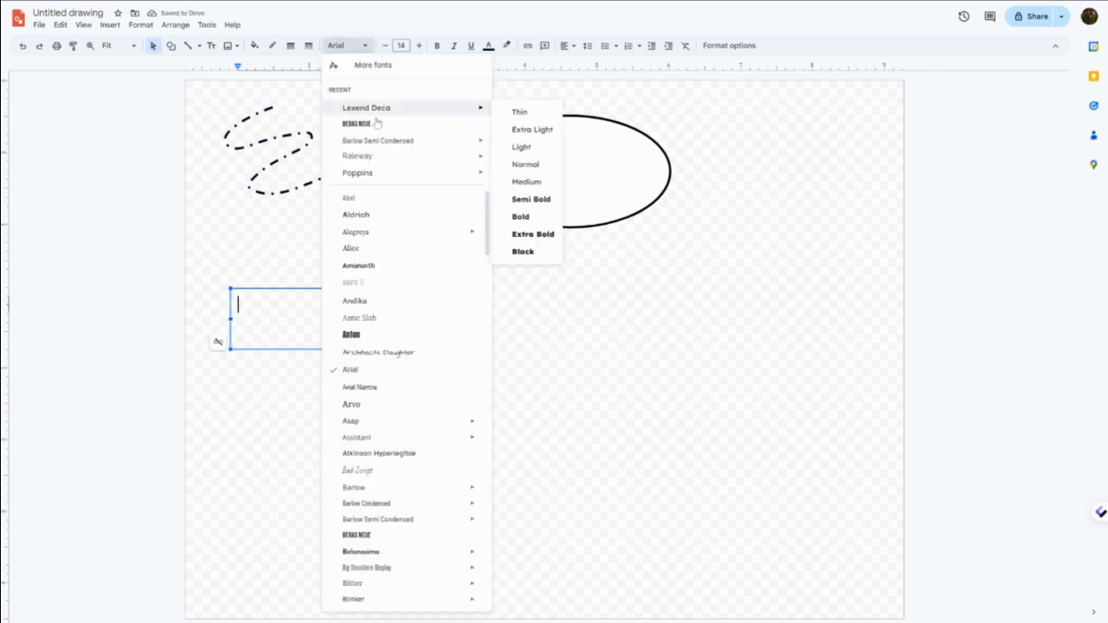
pyautogui.click(365, 107)
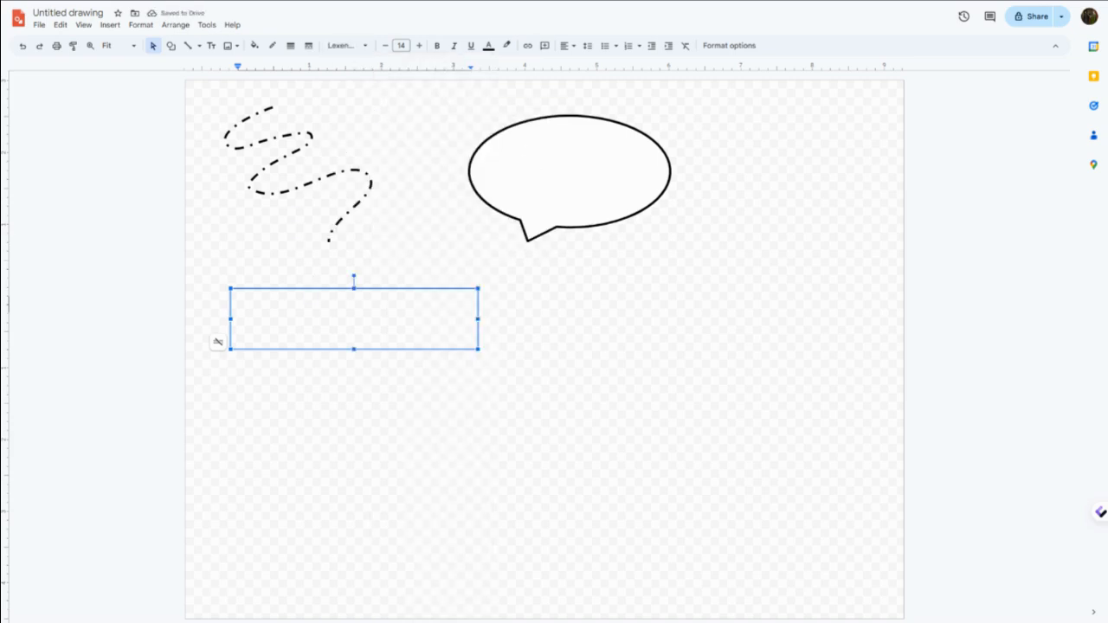
pyautogui.write('Add any text')
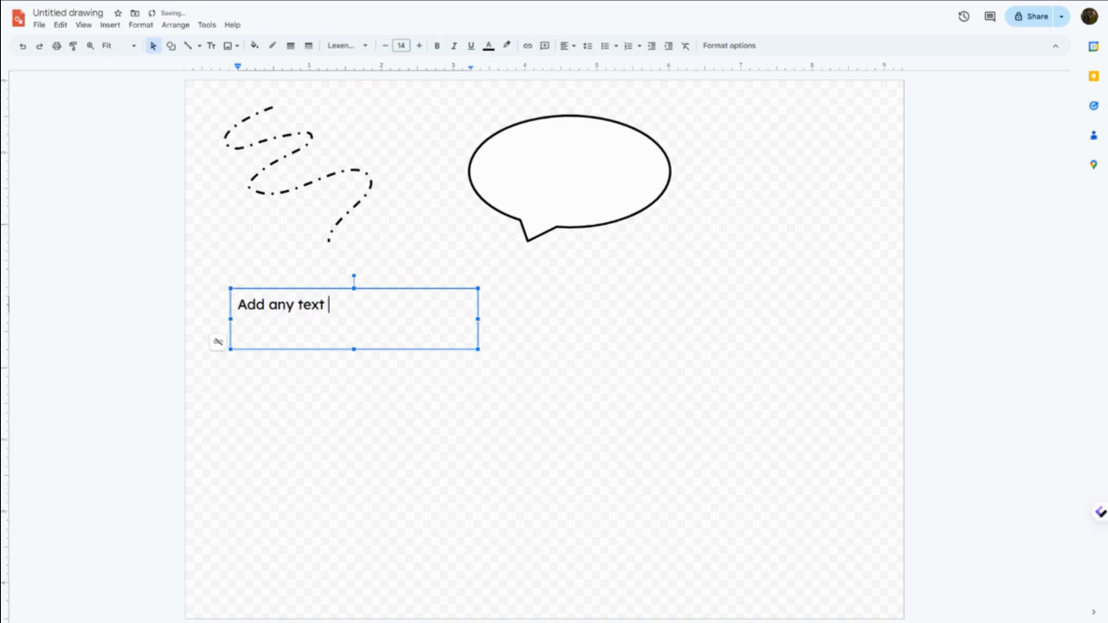
pyautogui.write('using text')
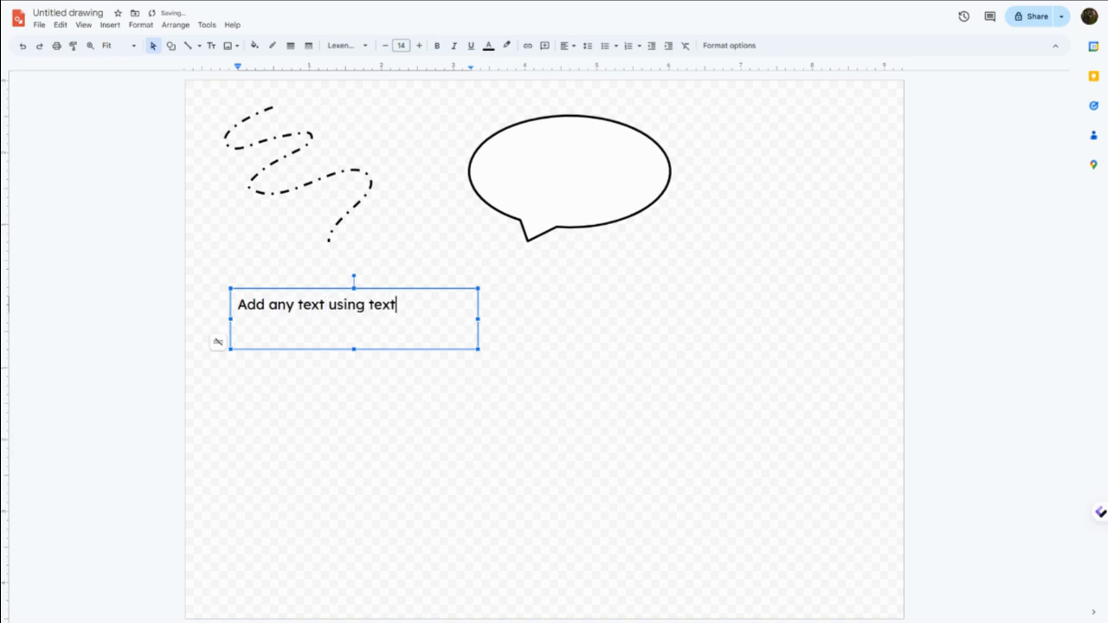
pyautogui.write('boxes')
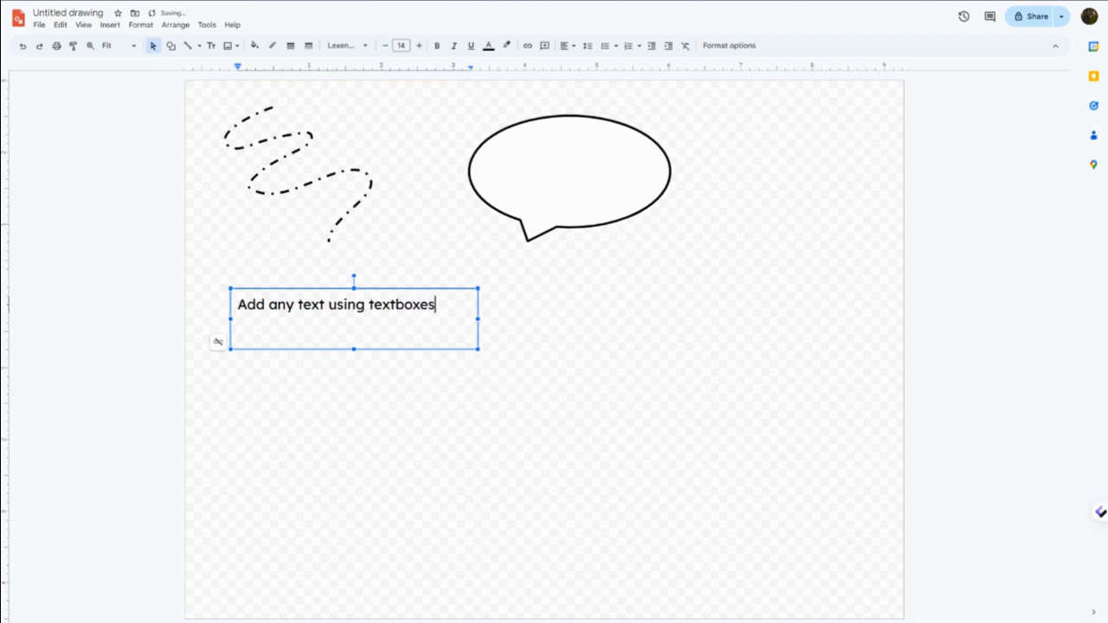
pyautogui.click(606, 433)
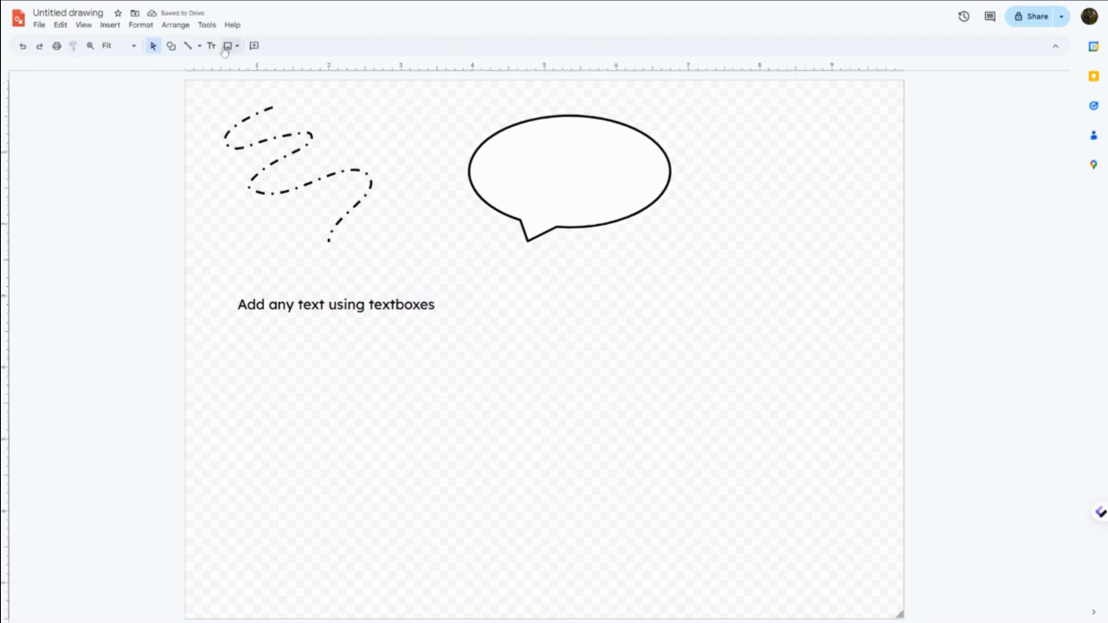
pyautogui.click(228, 46)
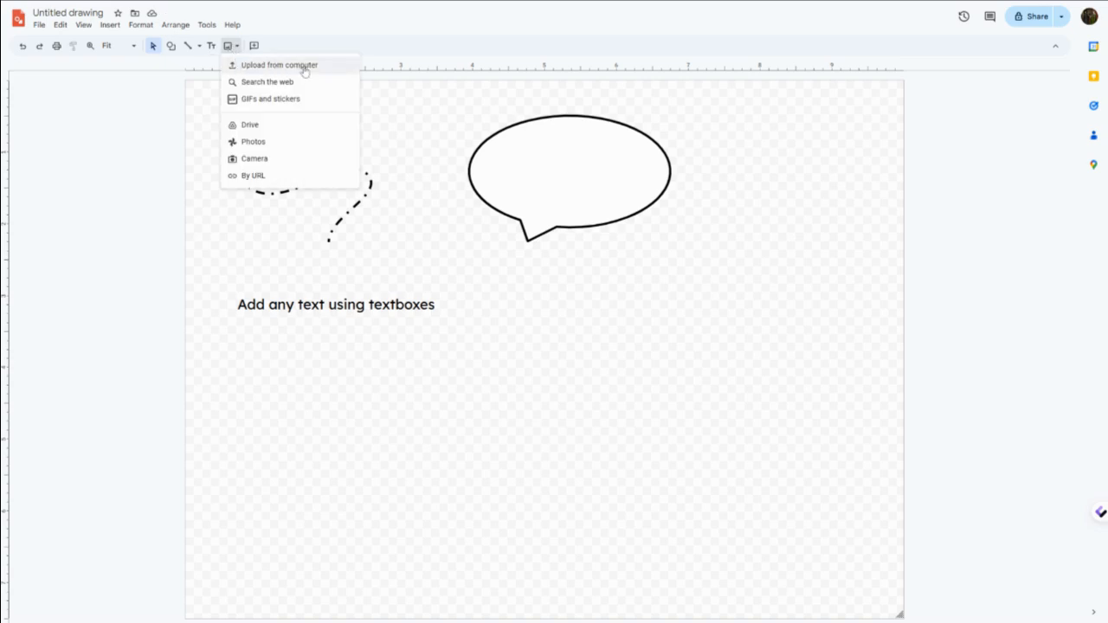
pyautogui.click(484, 520)
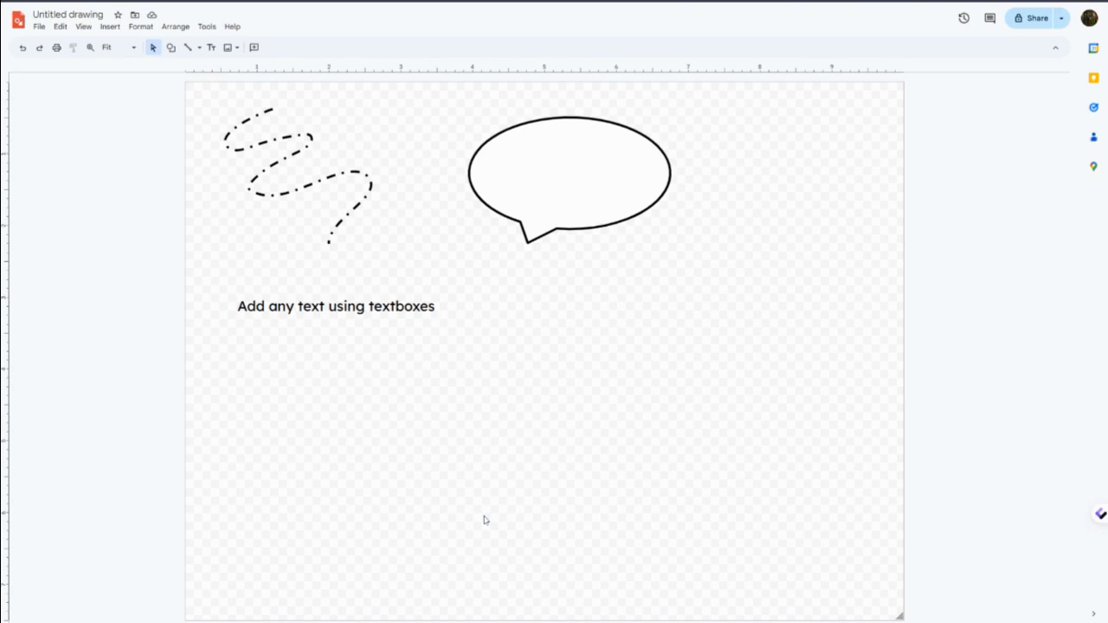
pyautogui.moveTo(305, 192)
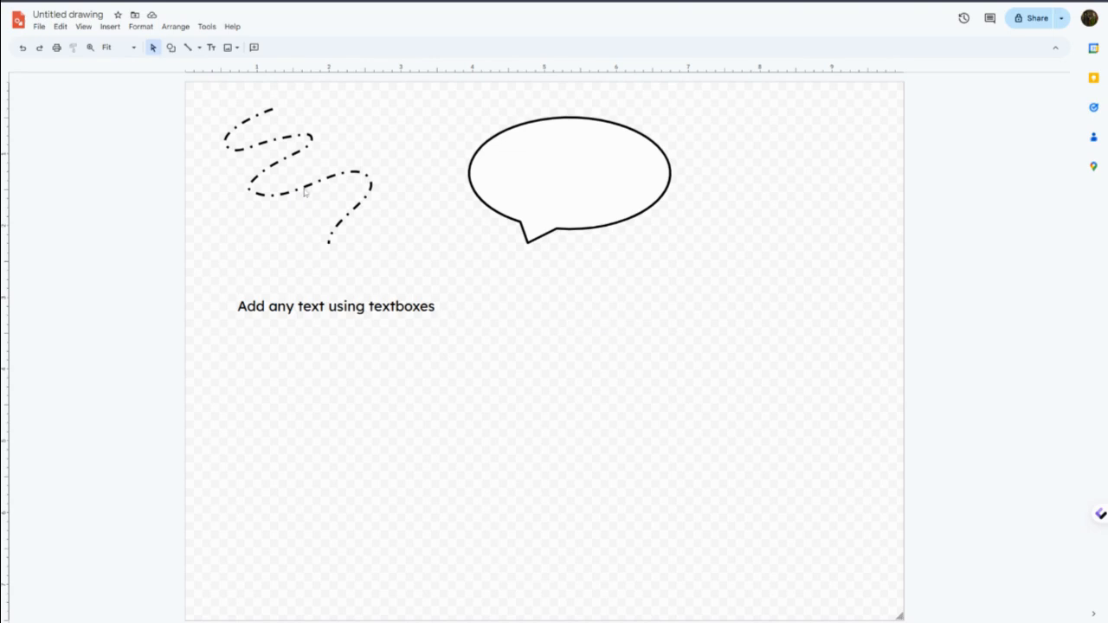
pyautogui.moveTo(253, 47)
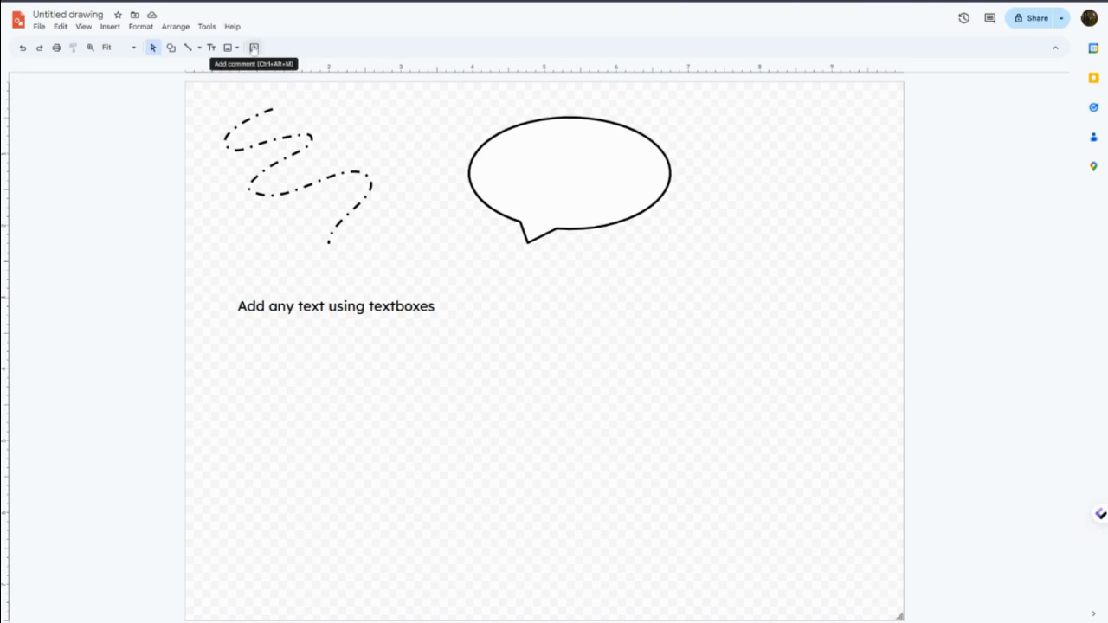
pyautogui.moveTo(123, 71)
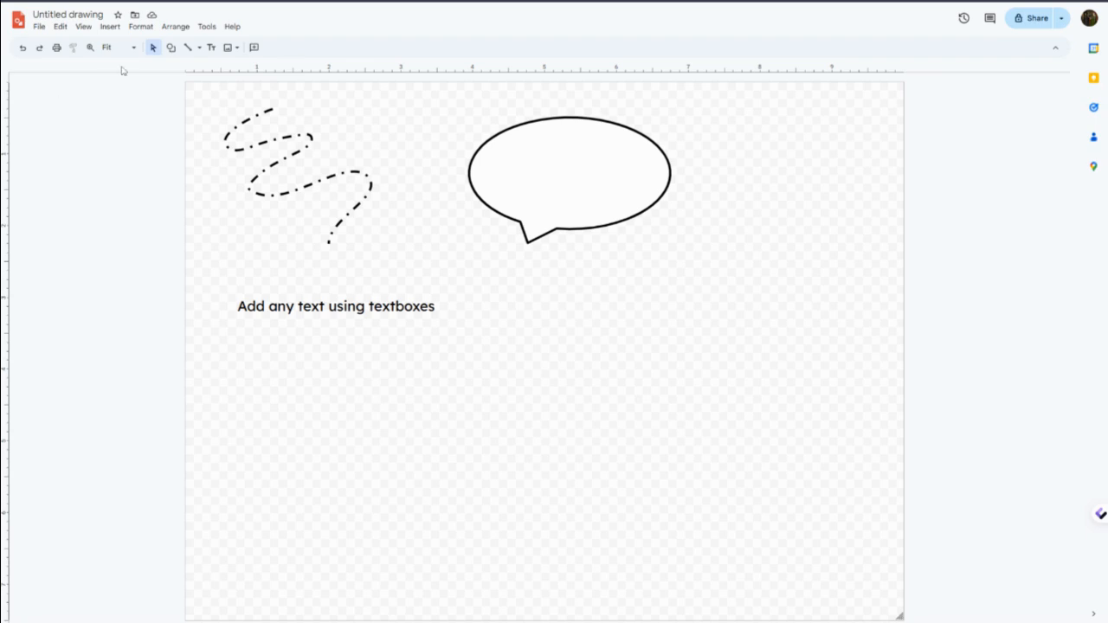
pyautogui.moveTo(898, 614)
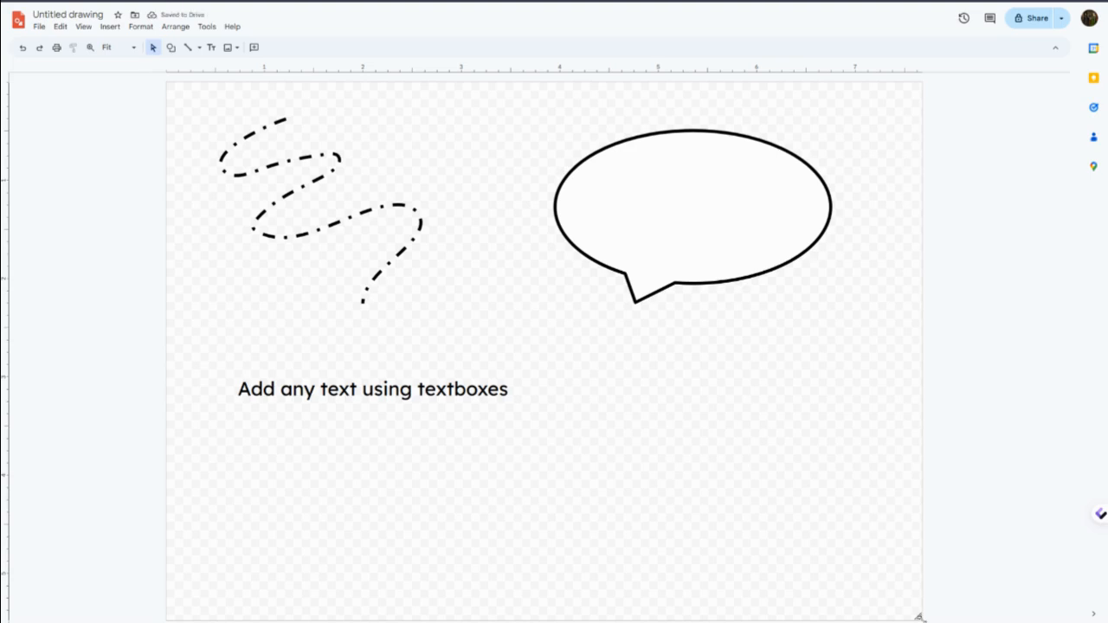
pyautogui.moveTo(206, 41)
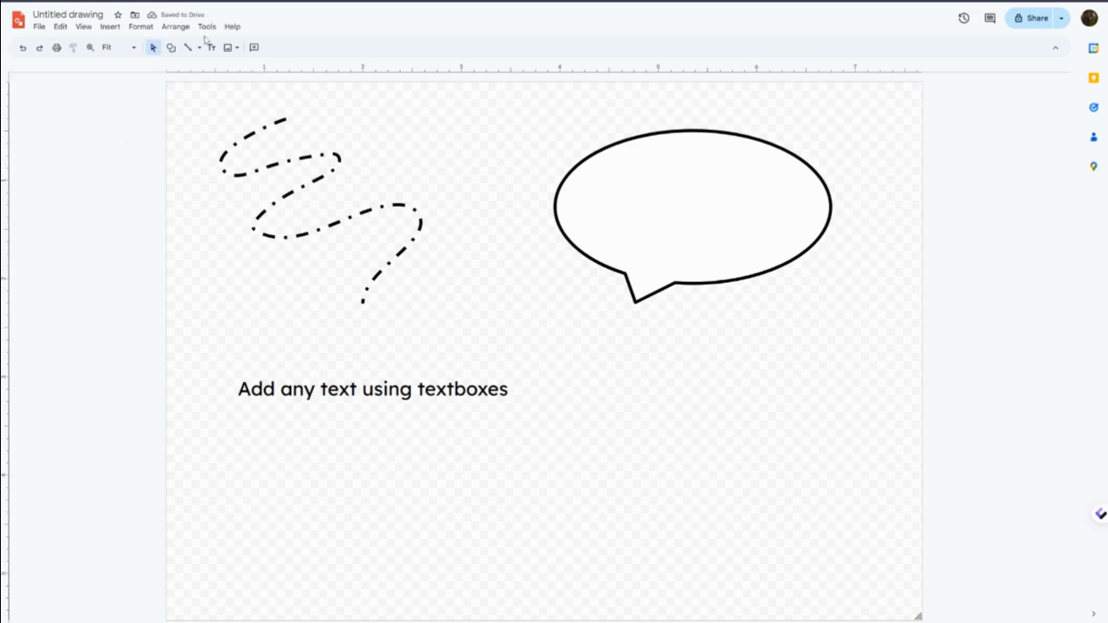
# Insert a three-column, two-row table and move it below the text line.
pyautogui.click(207, 26)
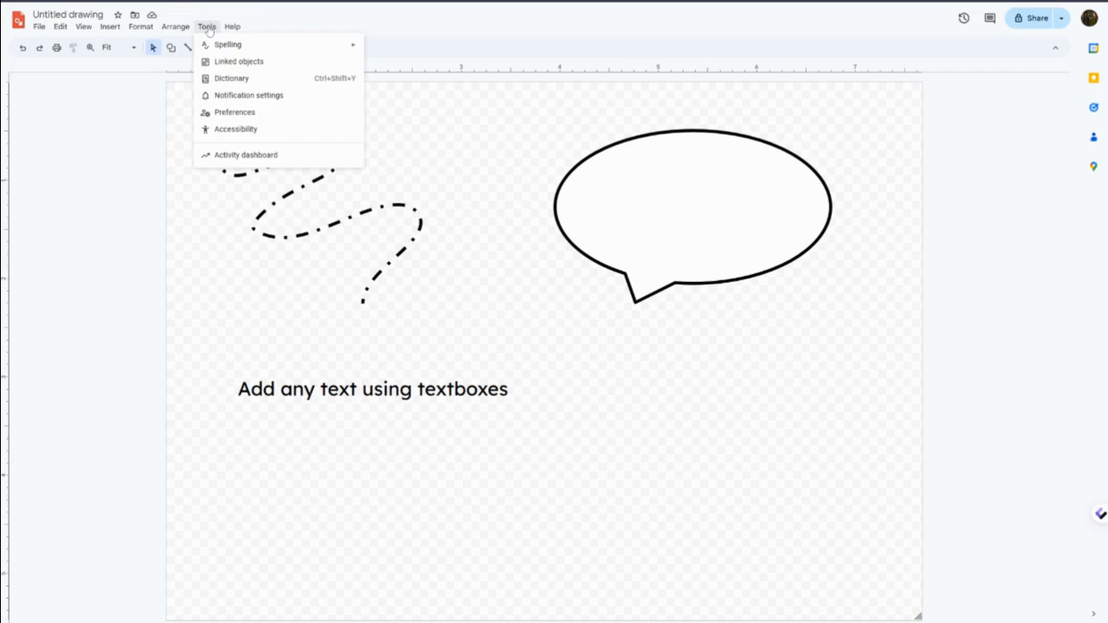
pyautogui.click(140, 26)
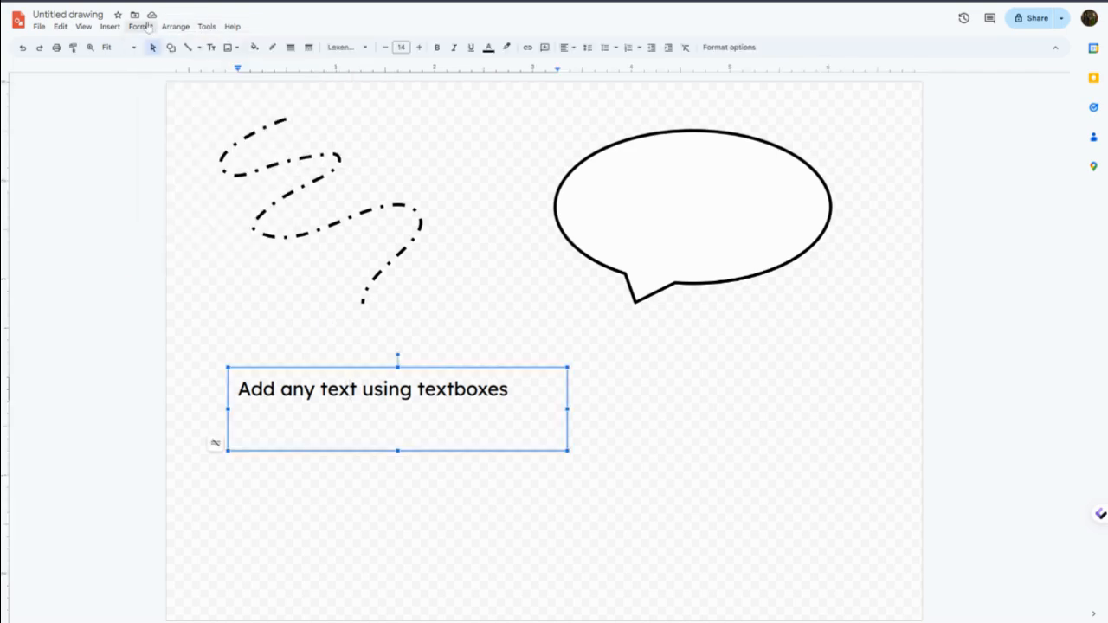
pyautogui.click(140, 26)
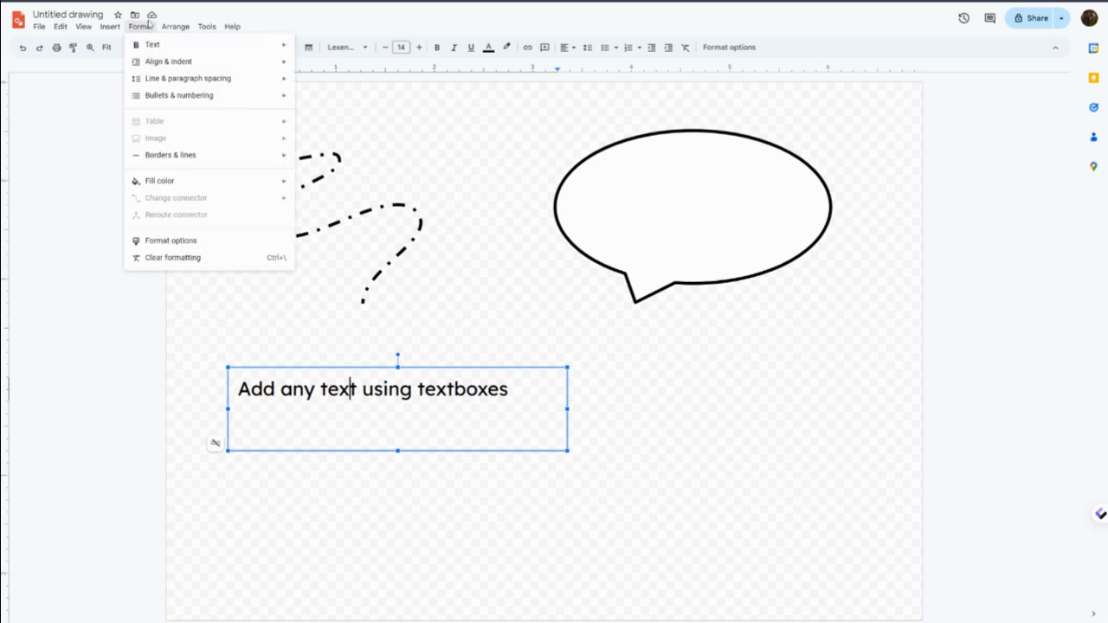
pyautogui.click(109, 26)
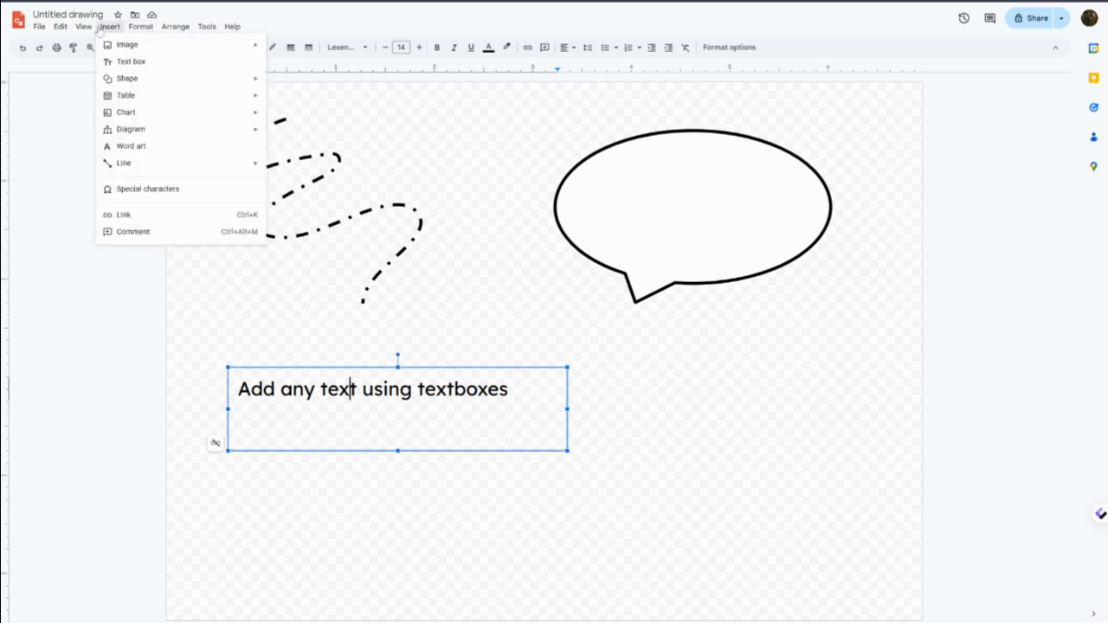
pyautogui.moveTo(126, 95)
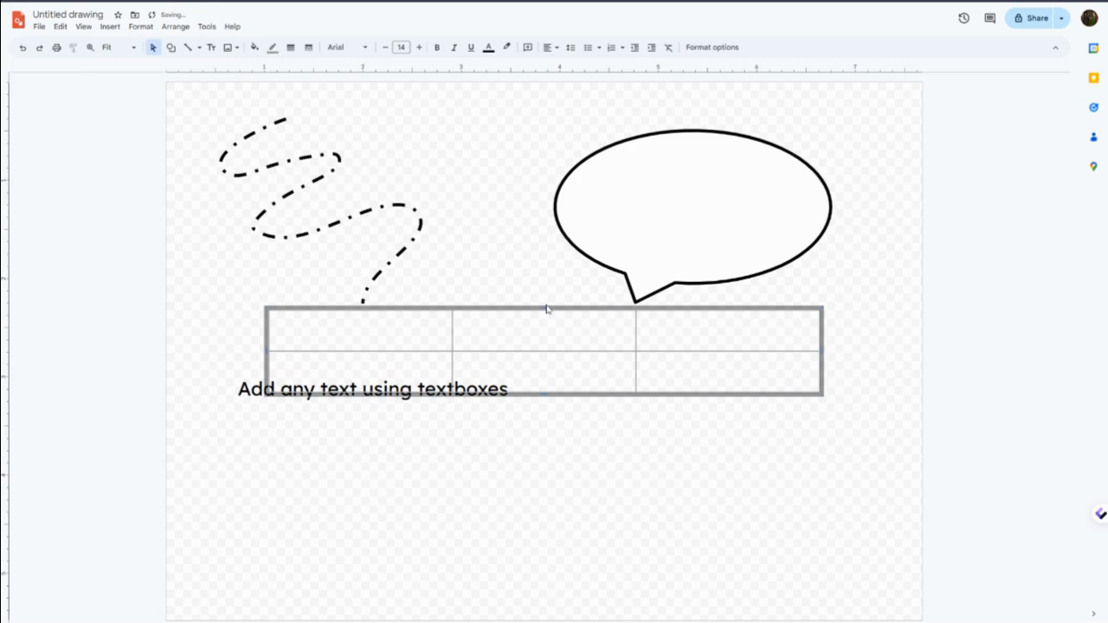
pyautogui.moveTo(287, 445); pyautogui.dragTo(836, 516)
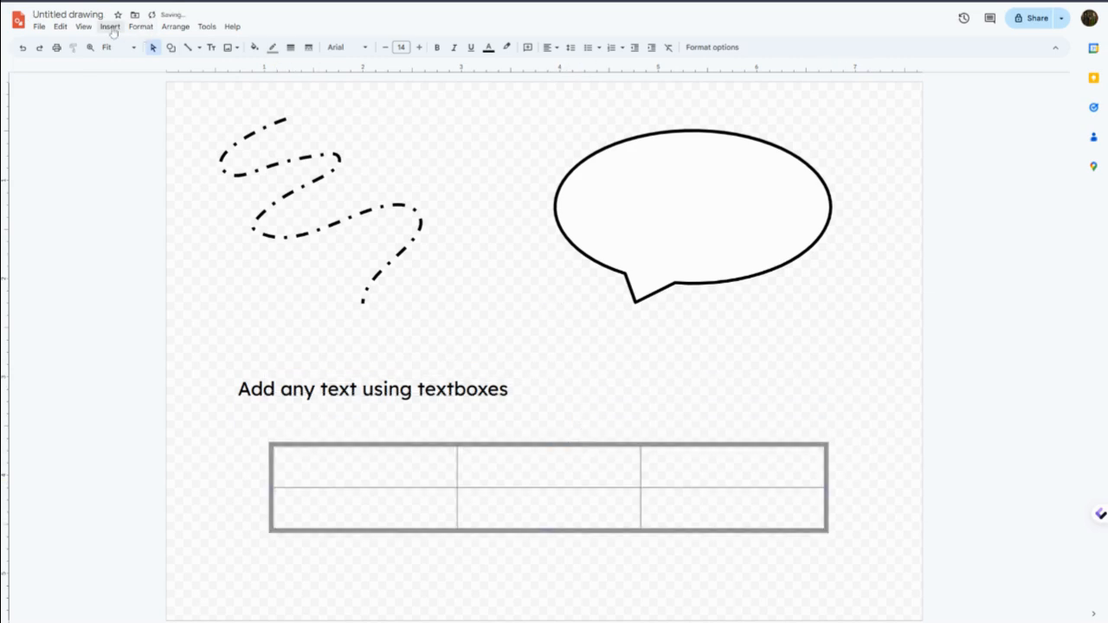
pyautogui.click(110, 26)
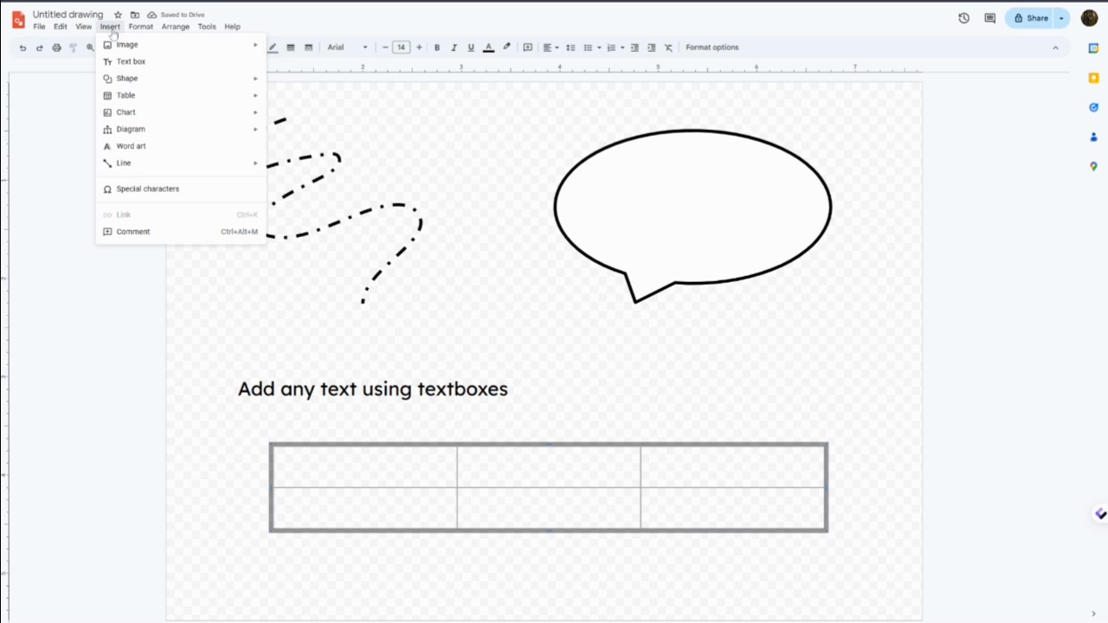
pyautogui.moveTo(130, 129)
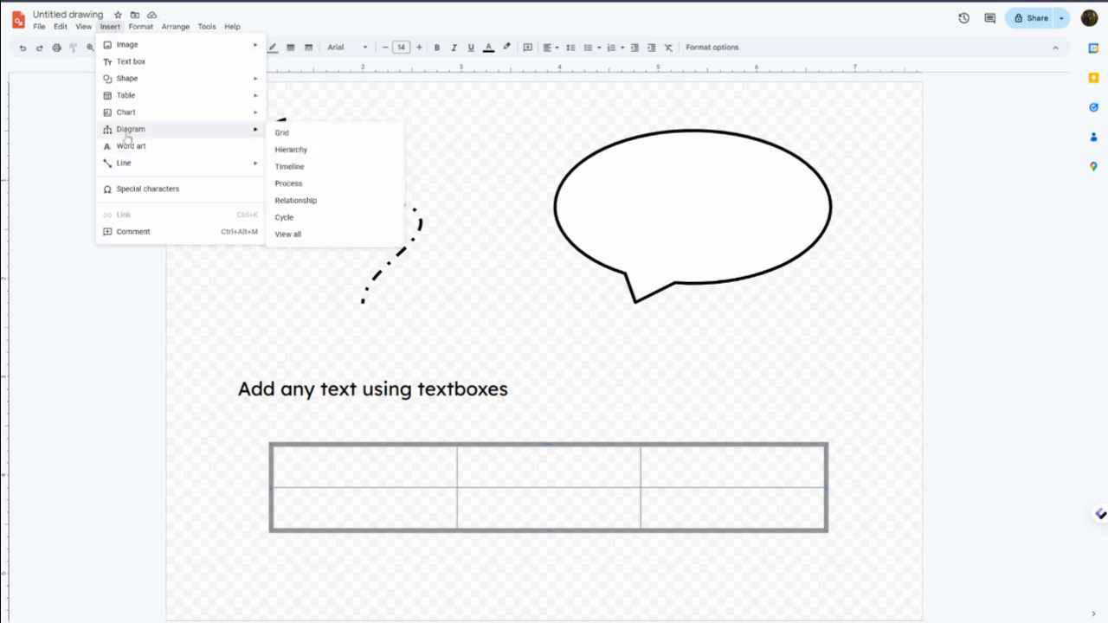
pyautogui.moveTo(127, 138)
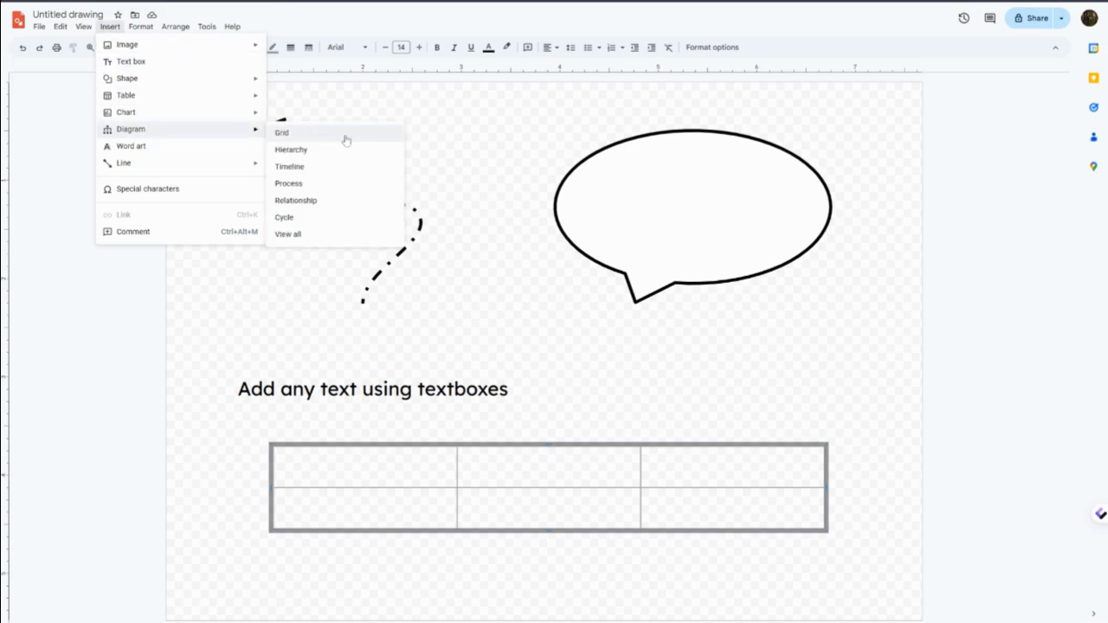
pyautogui.moveTo(350, 166)
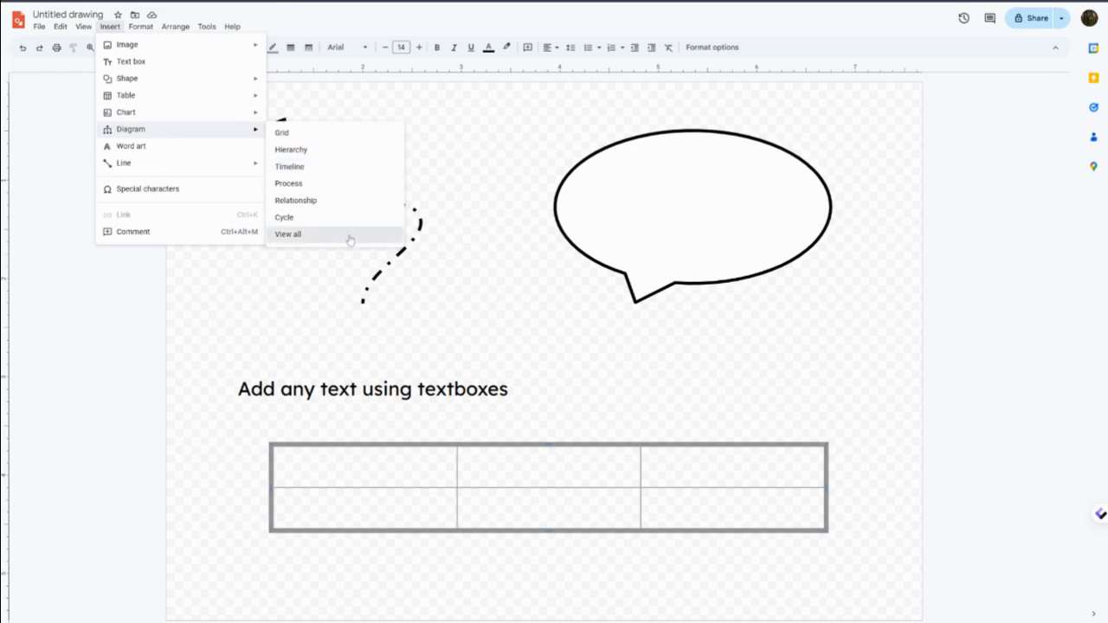
pyautogui.click(287, 234)
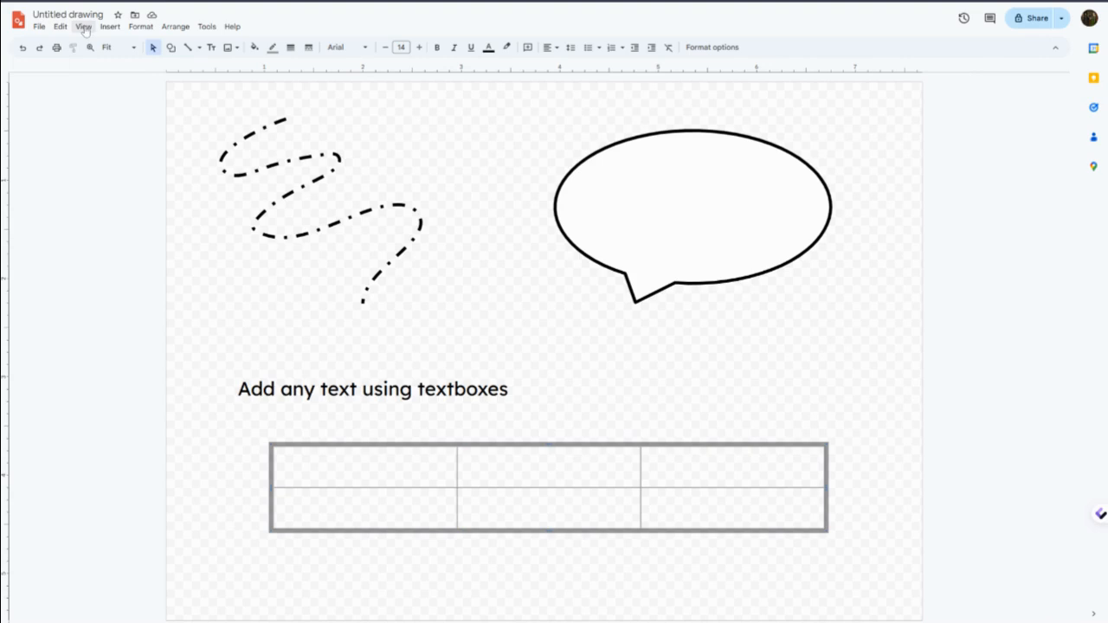
pyautogui.moveTo(61, 25)
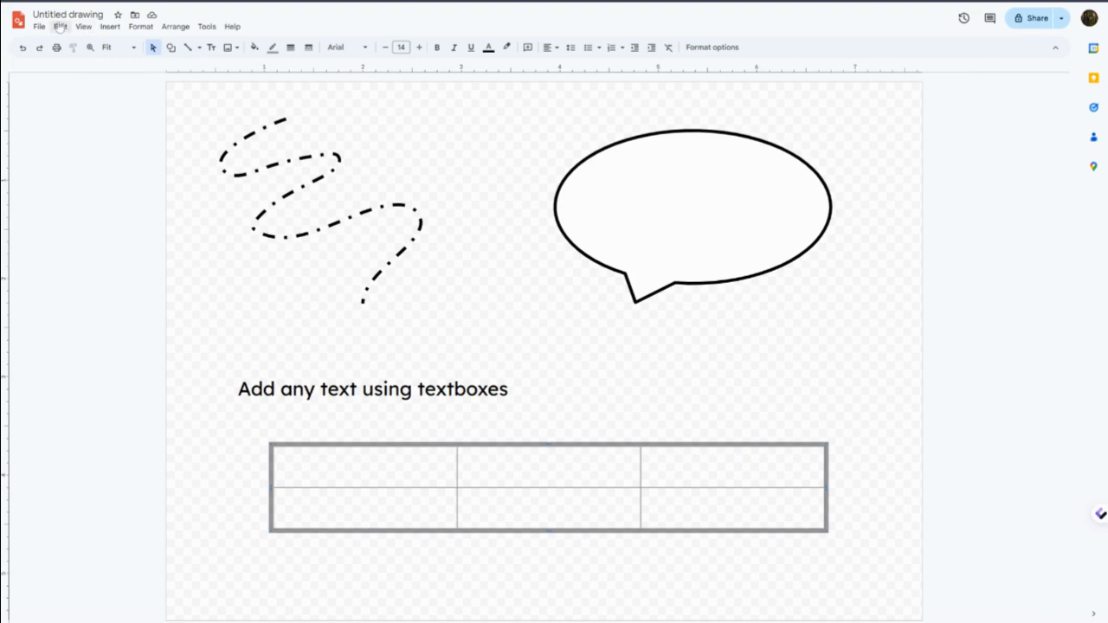
# Show the PDF, JPEG, PNG and SVG download formats from the File menu.
pyautogui.click(39, 26)
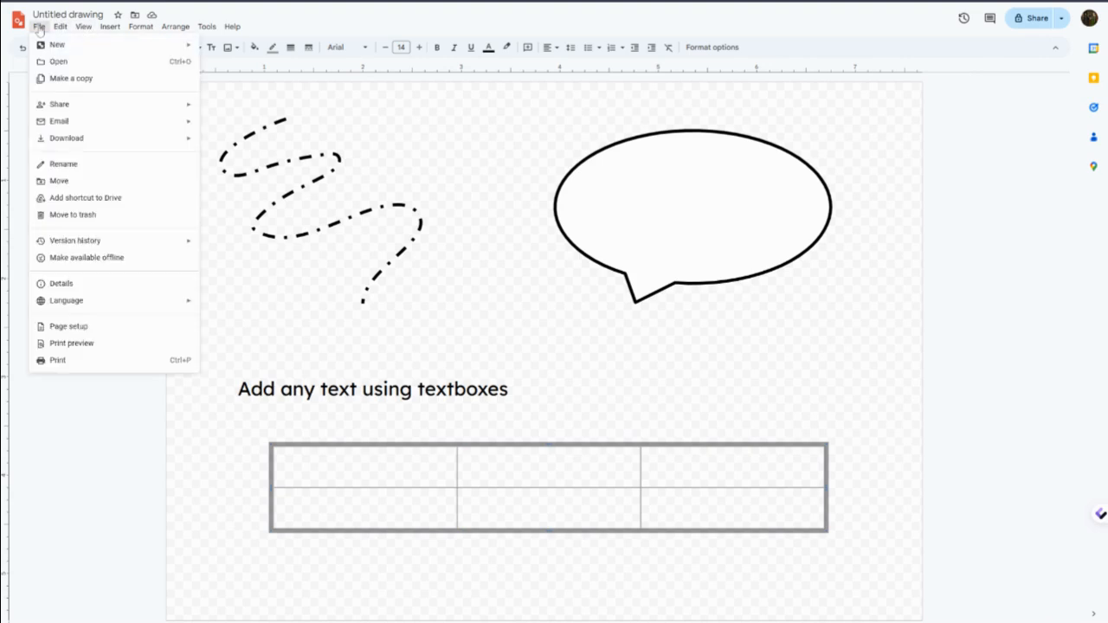
pyautogui.click(66, 138)
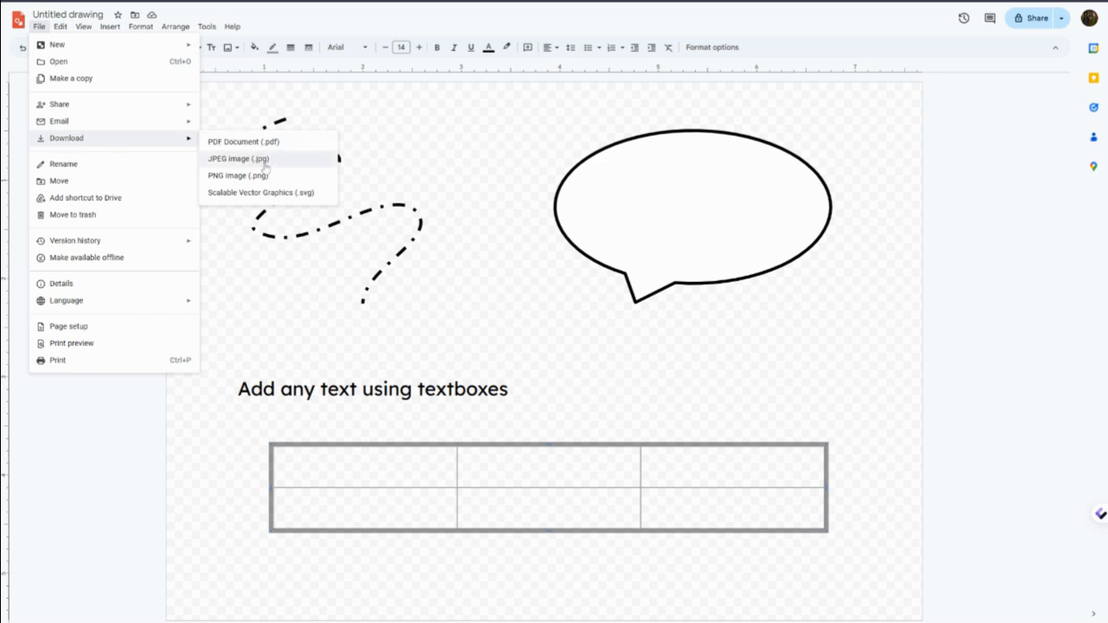
pyautogui.moveTo(273, 172)
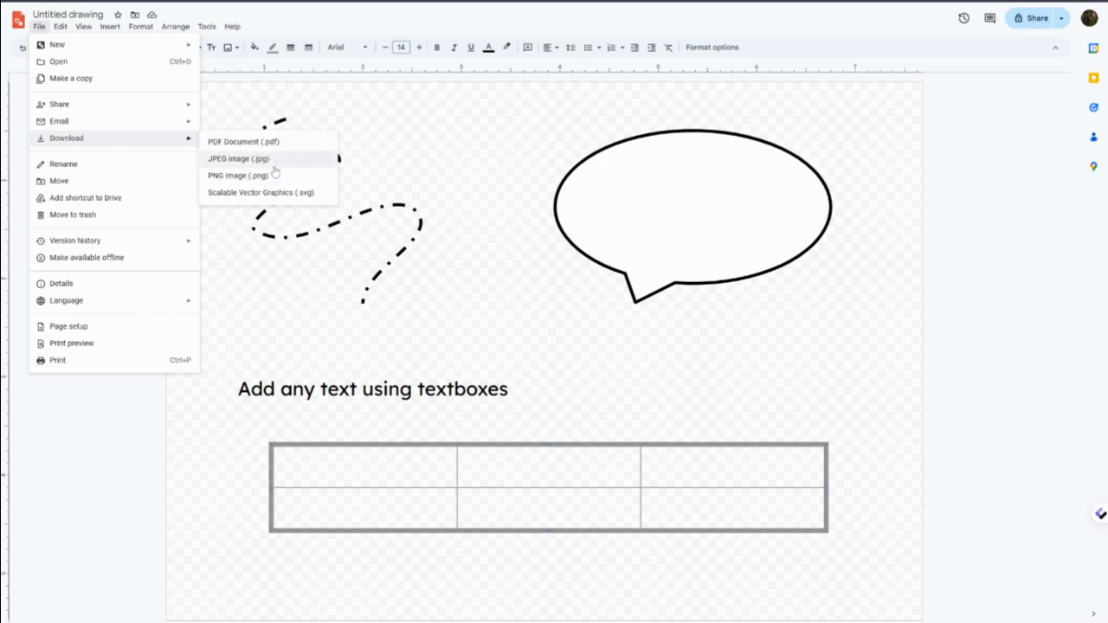